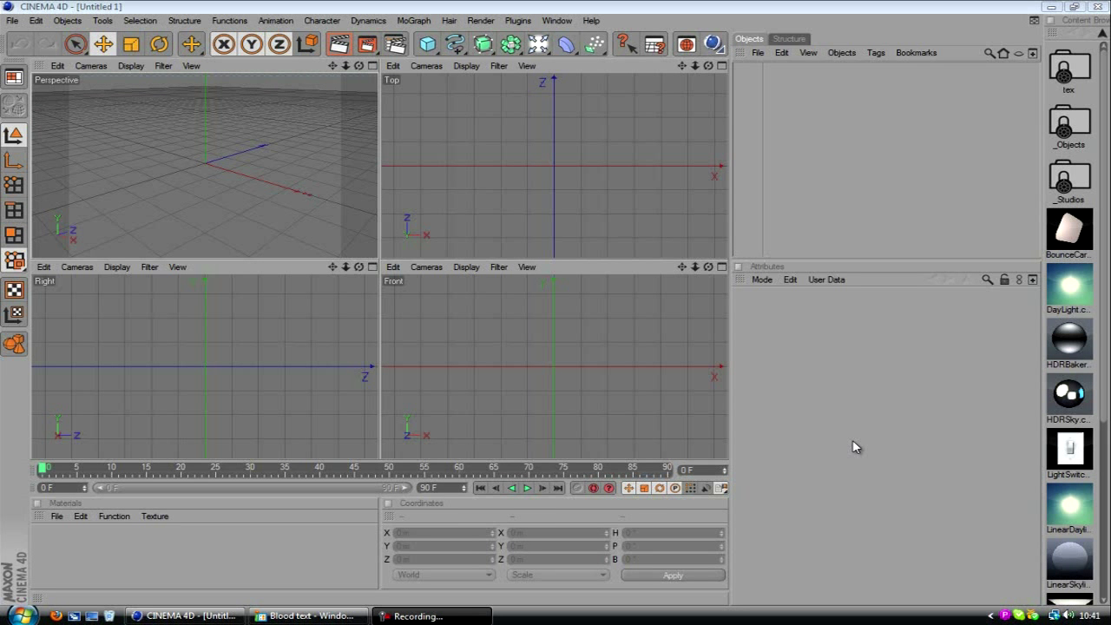
mouse_move(571, 351)
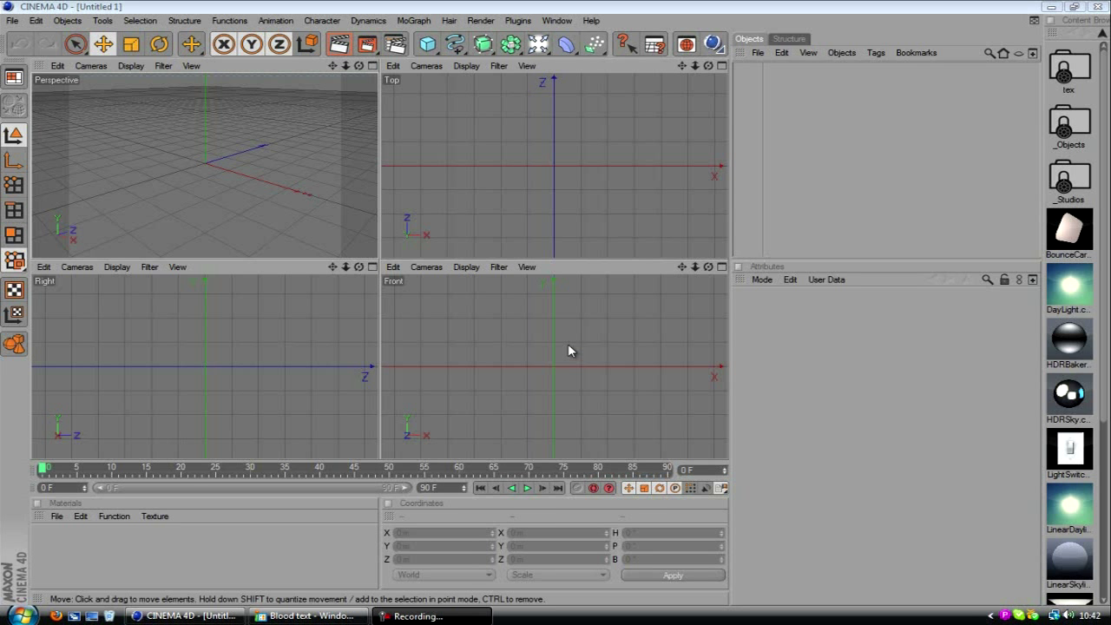
mouse_move(347, 217)
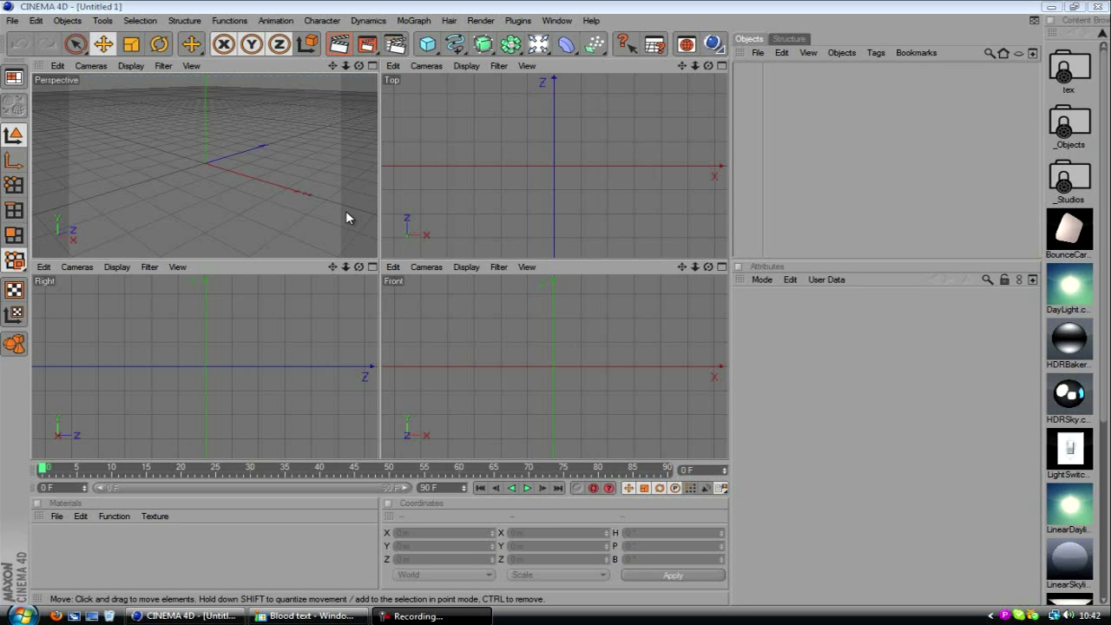
mouse_move(330, 222)
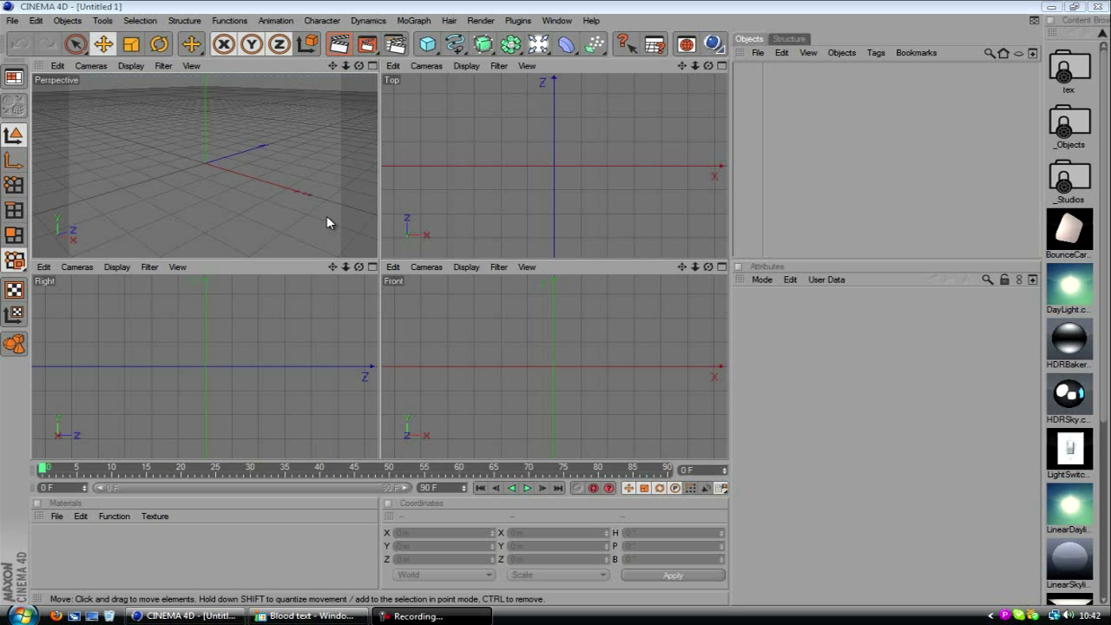
mouse_move(332, 469)
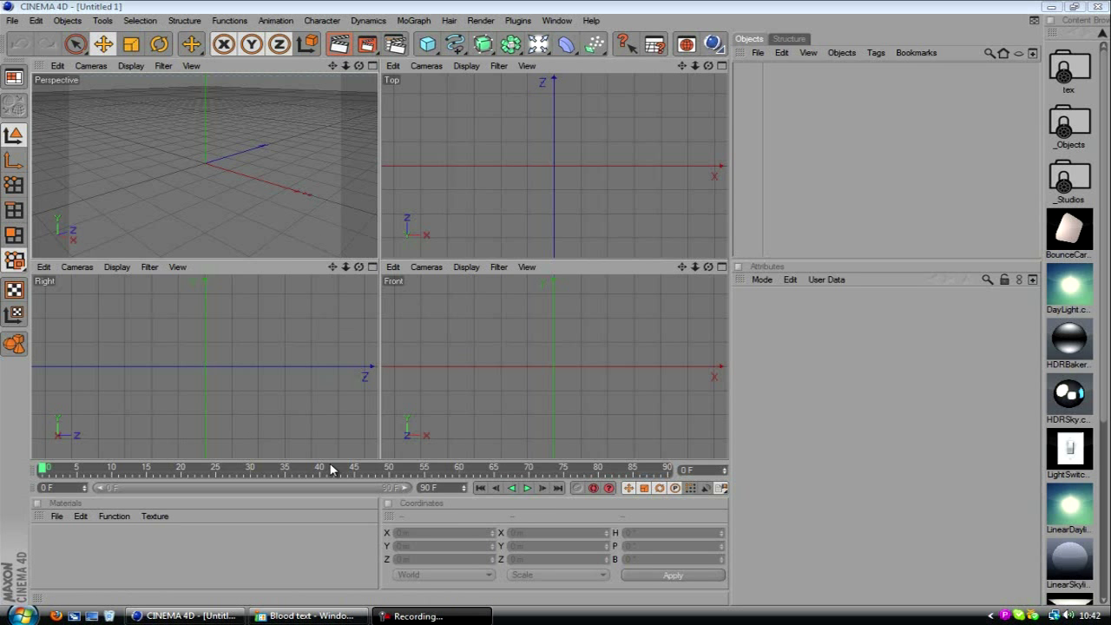
mouse_move(302, 611)
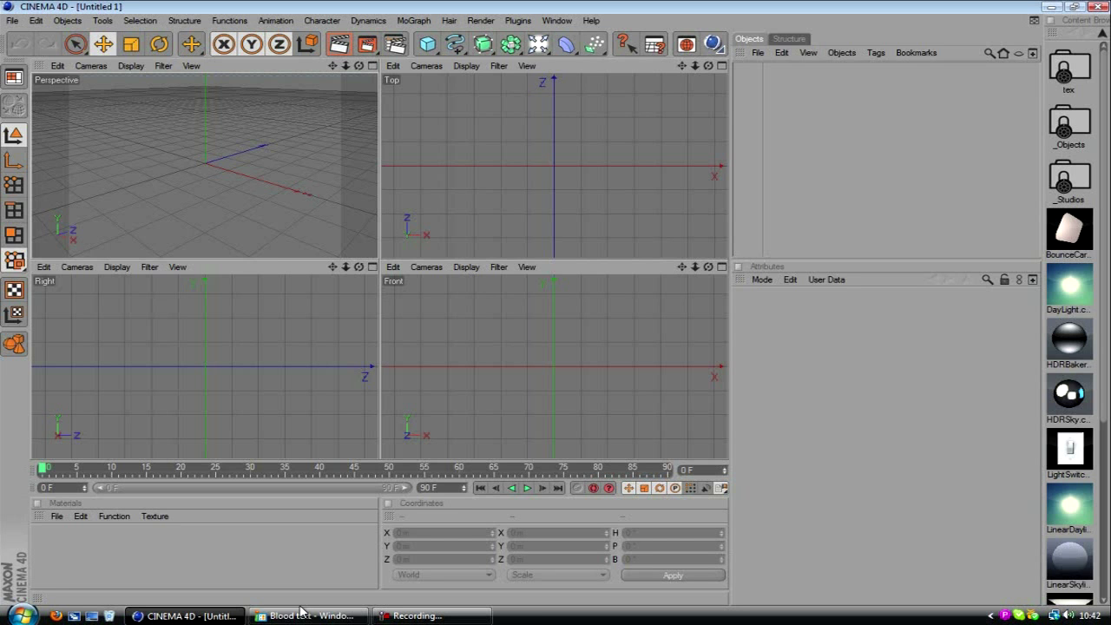
Show the finished blood-covered 'Blood' text render as the target reference
click(306, 614)
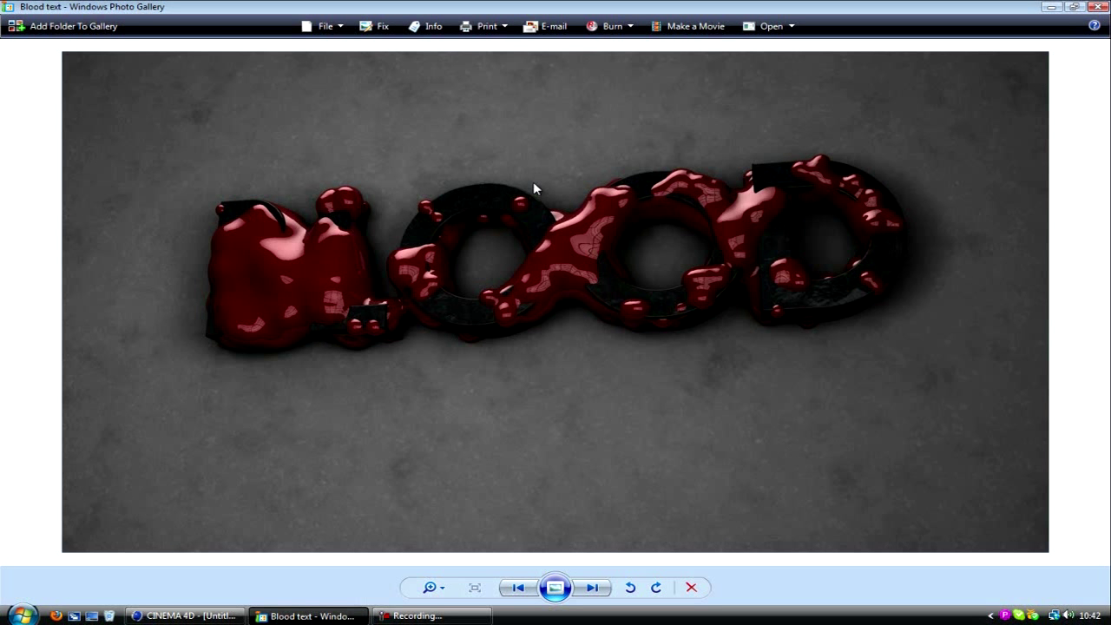
mouse_move(726, 198)
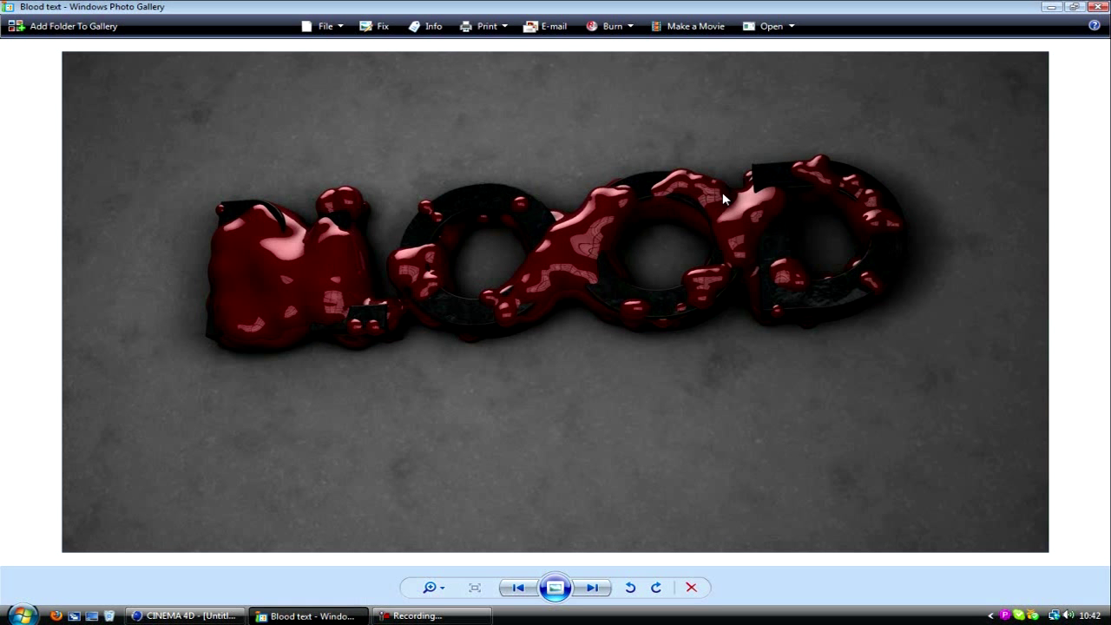
mouse_move(713, 171)
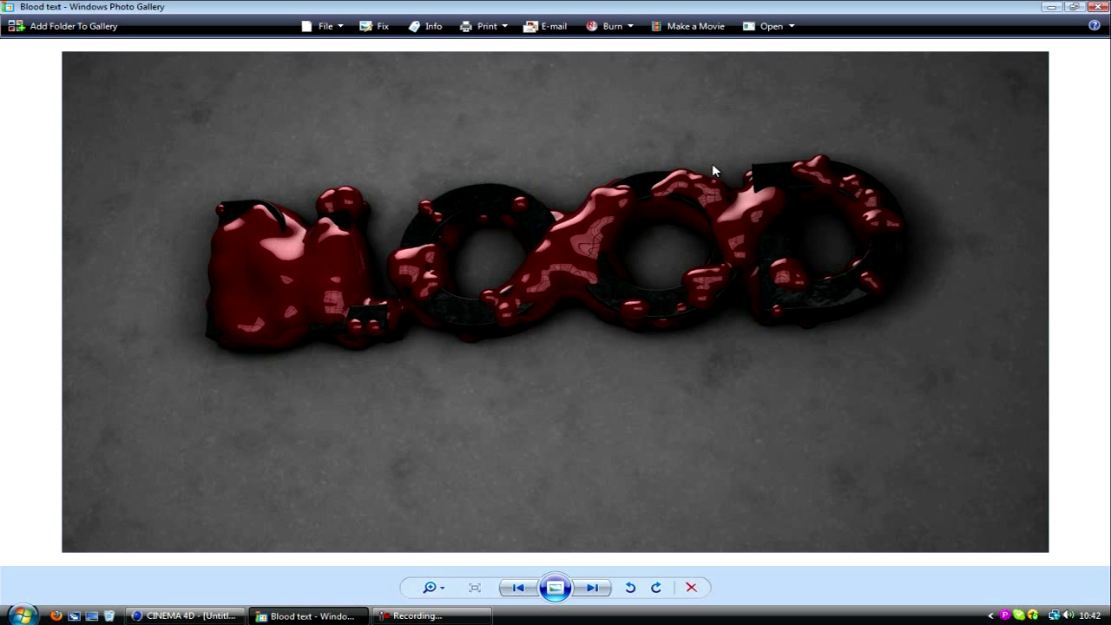
mouse_move(626, 260)
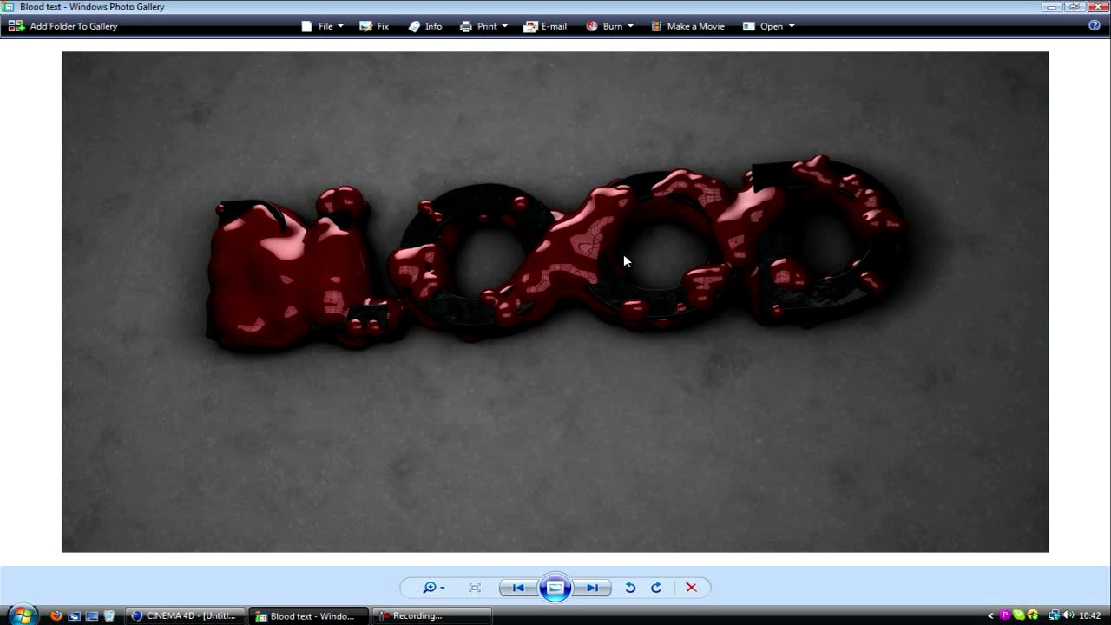
mouse_move(340, 364)
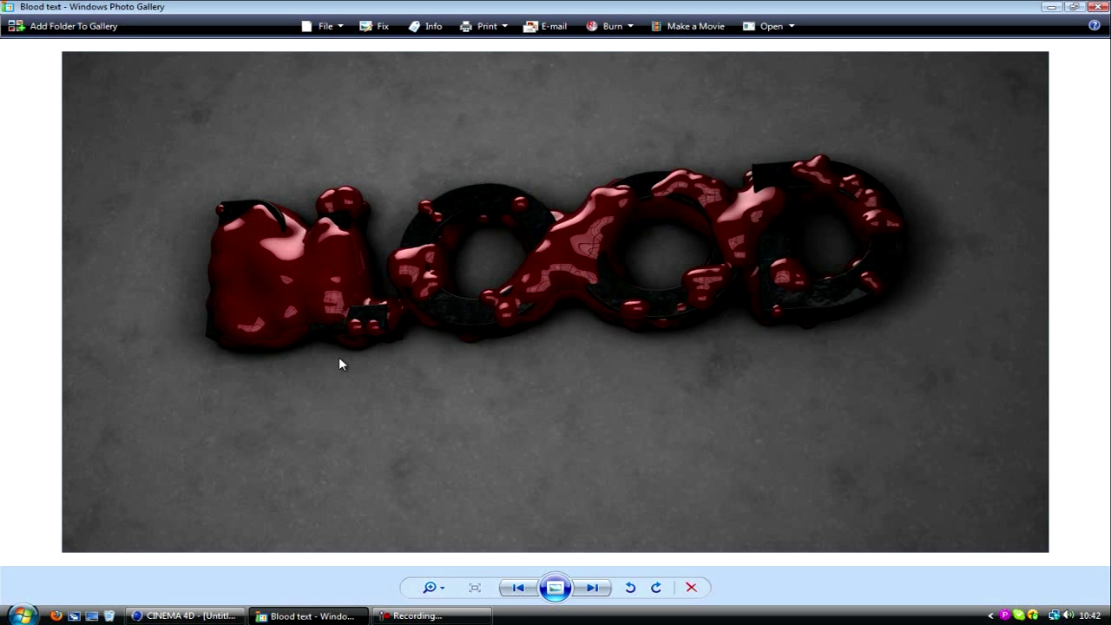
mouse_move(330, 357)
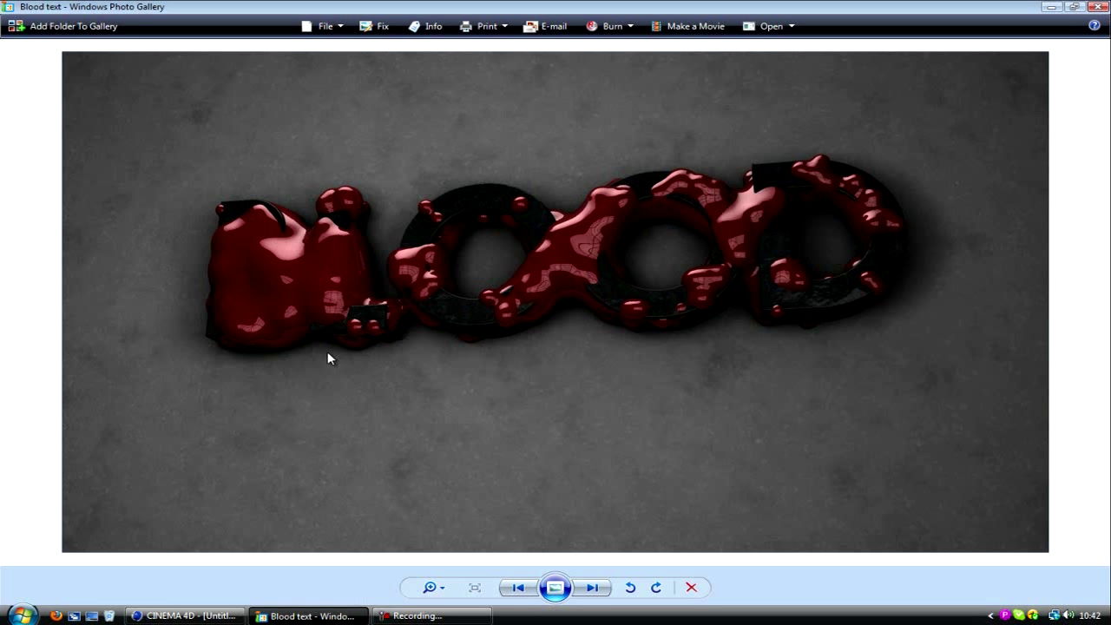
mouse_move(788, 191)
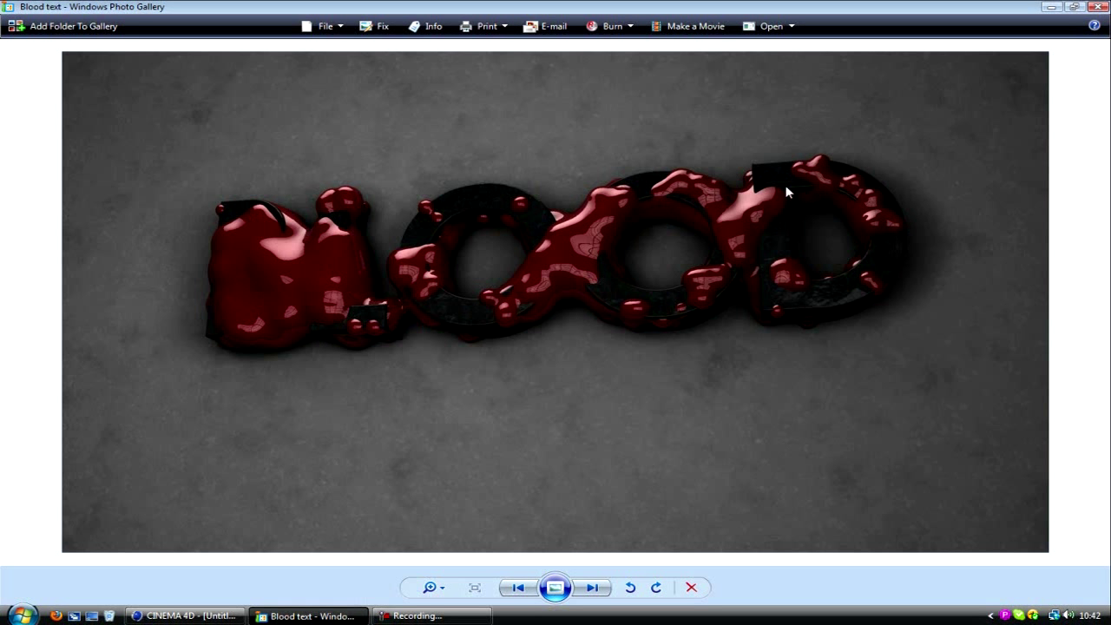
mouse_move(229, 566)
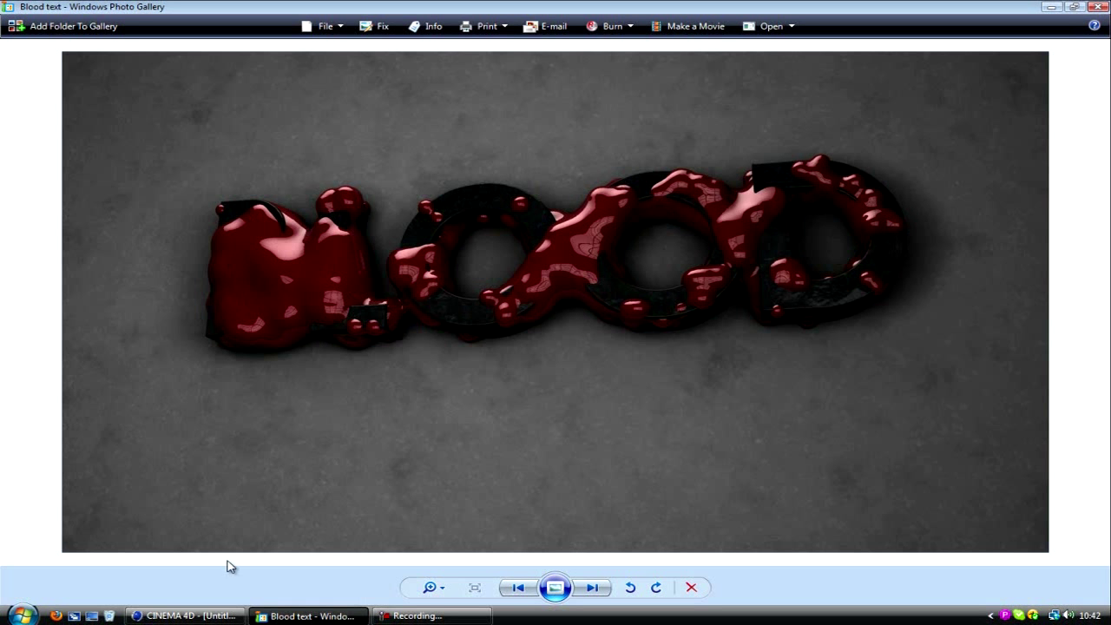
Add a MoGraph Text object aligned Middle reading 'ACID' and bring up its font picker
click(182, 615)
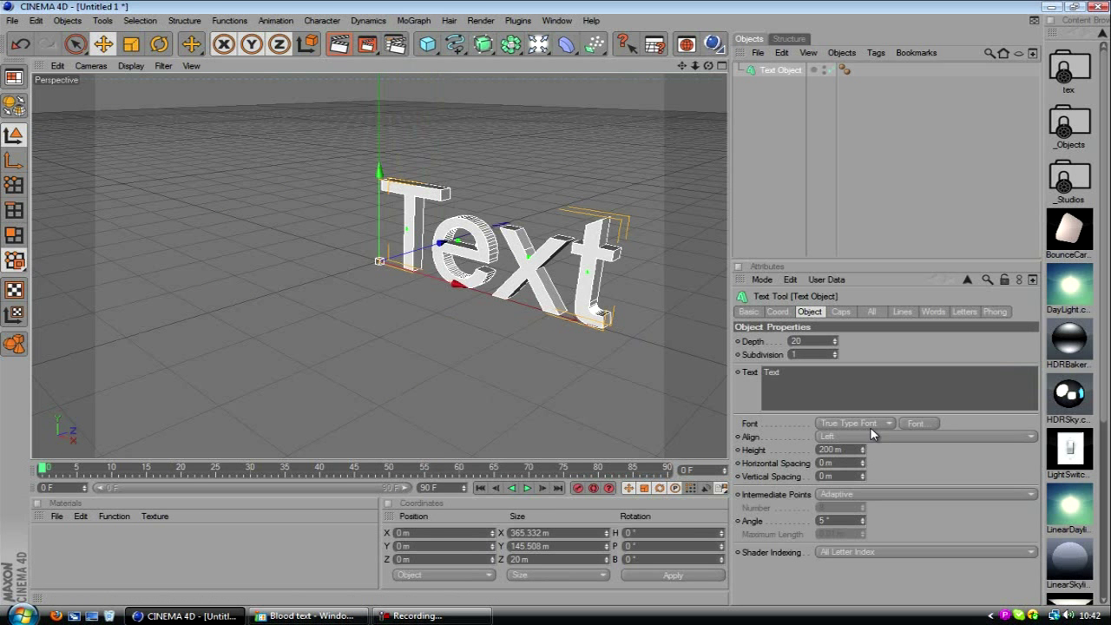
click(923, 434)
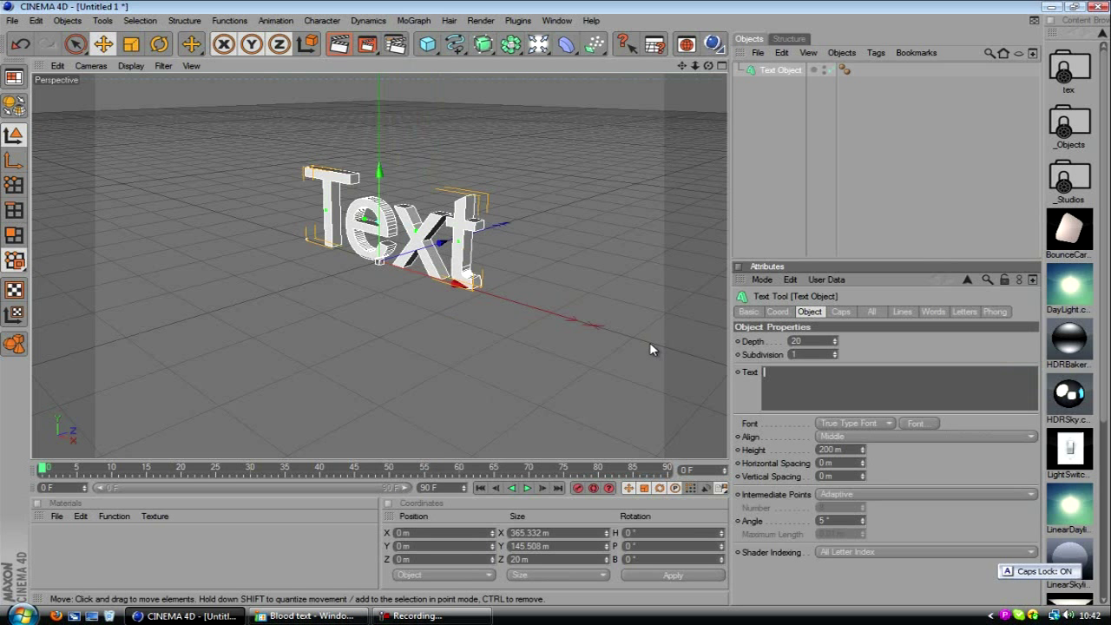
text(ACID)
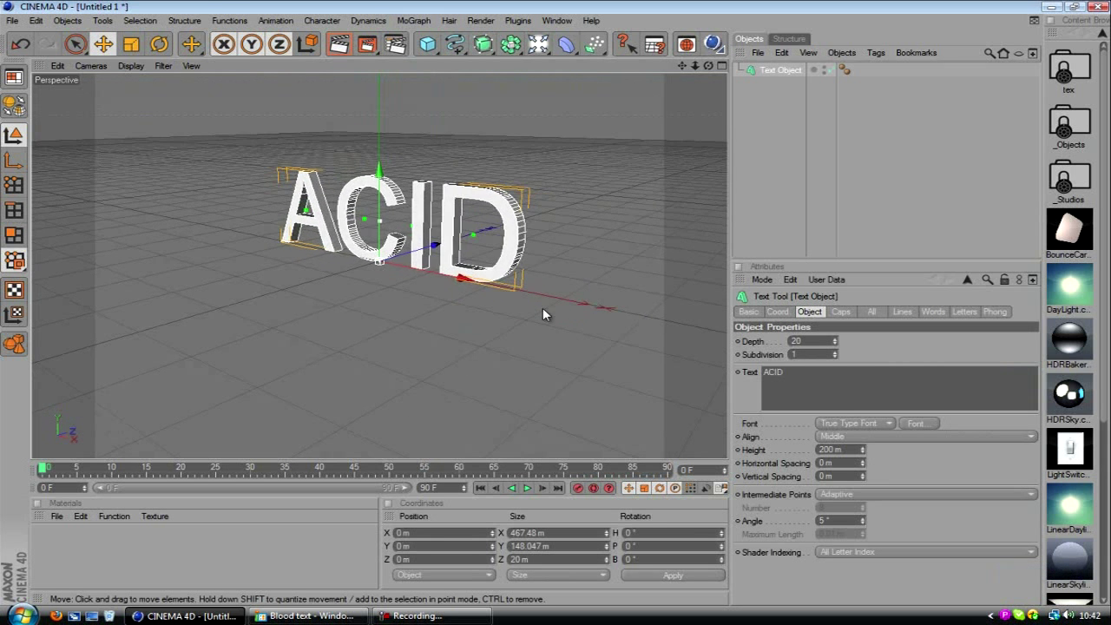
click(917, 424)
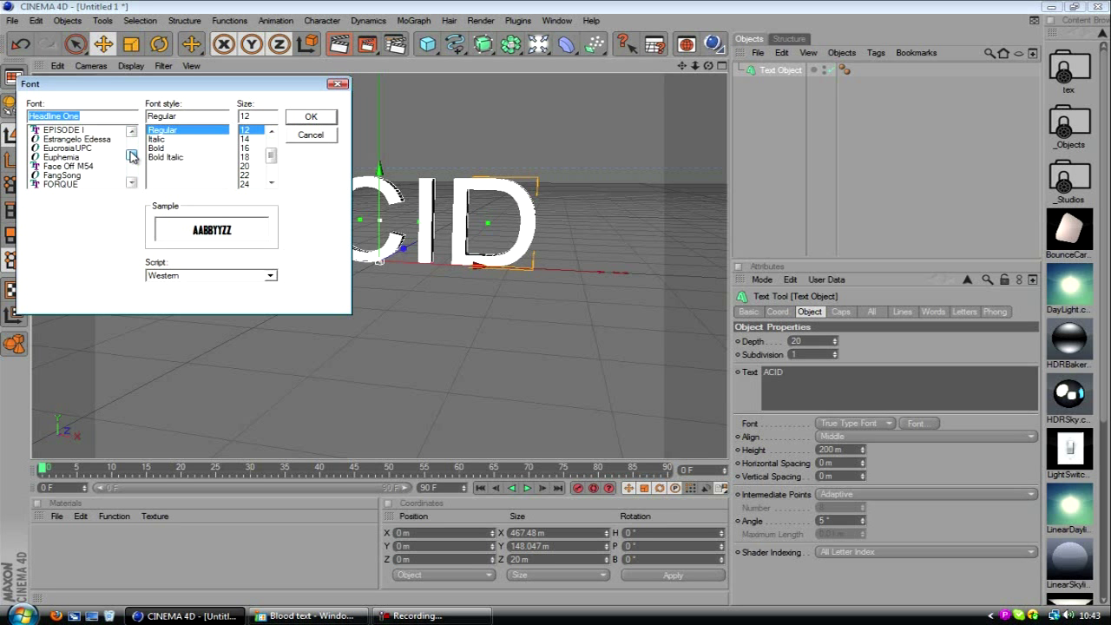
Try Face Off M54 and FORQUE, settling on a chunky bold typeface for the ACID text
click(62, 167)
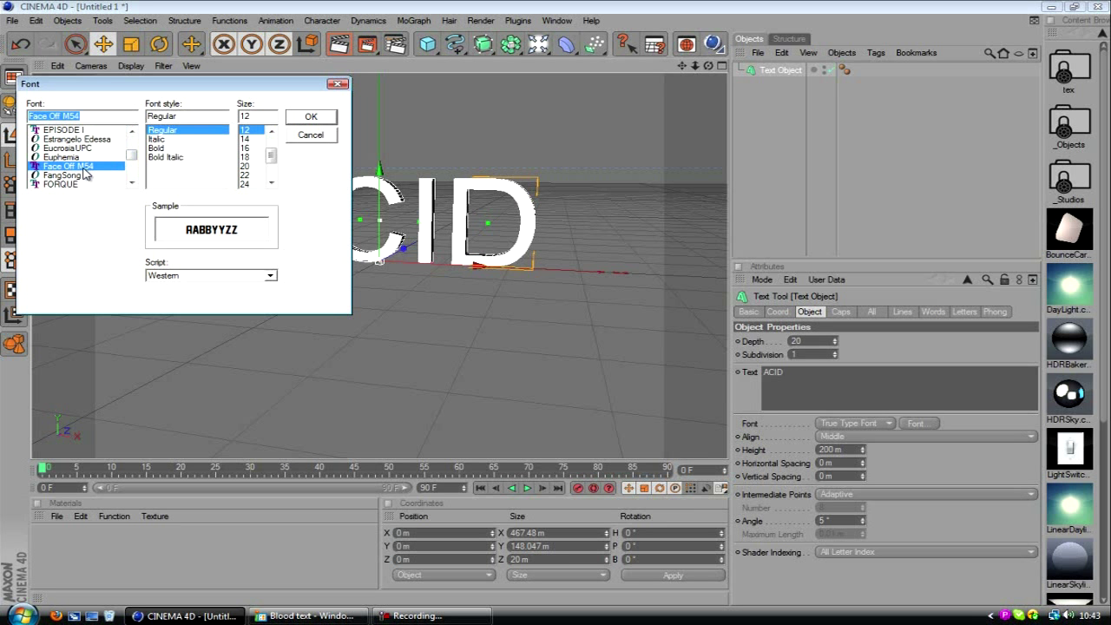
mouse_move(69, 186)
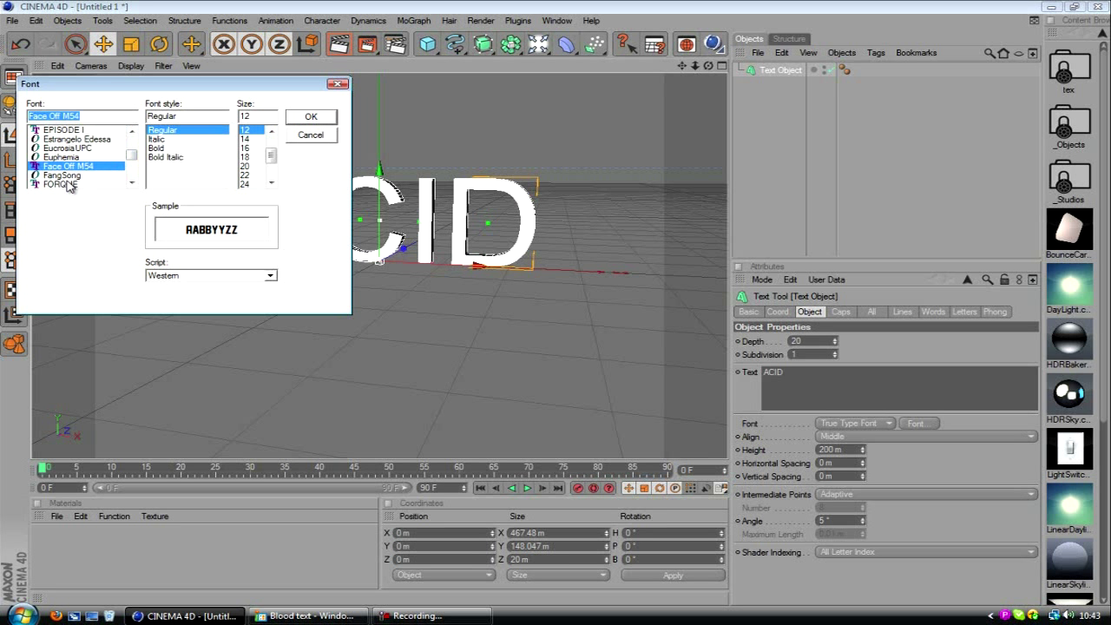
click(61, 184)
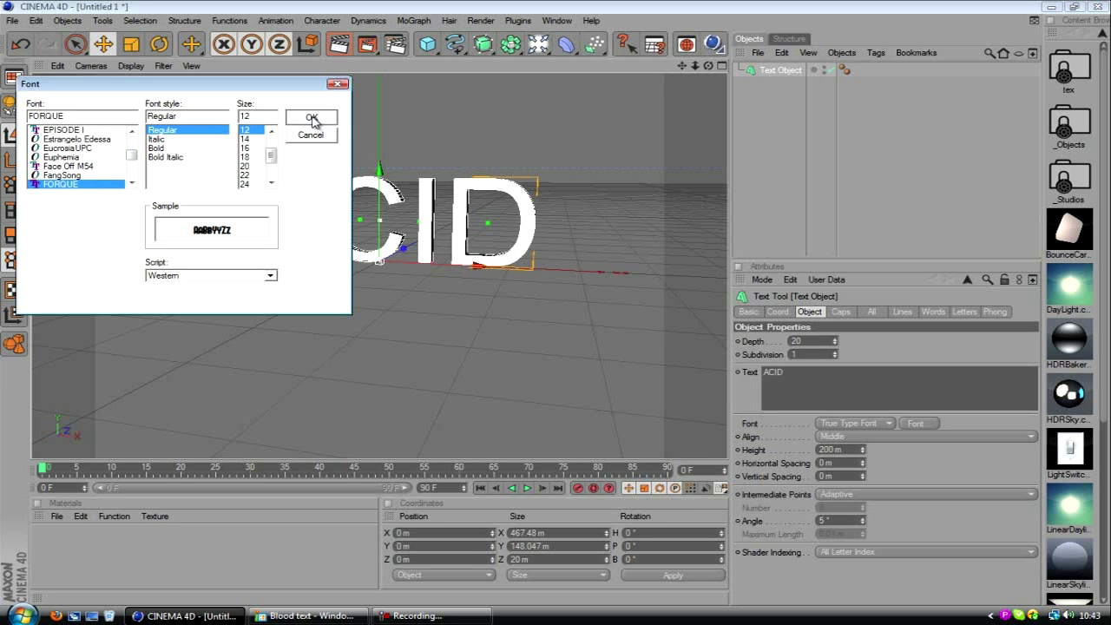
click(309, 118)
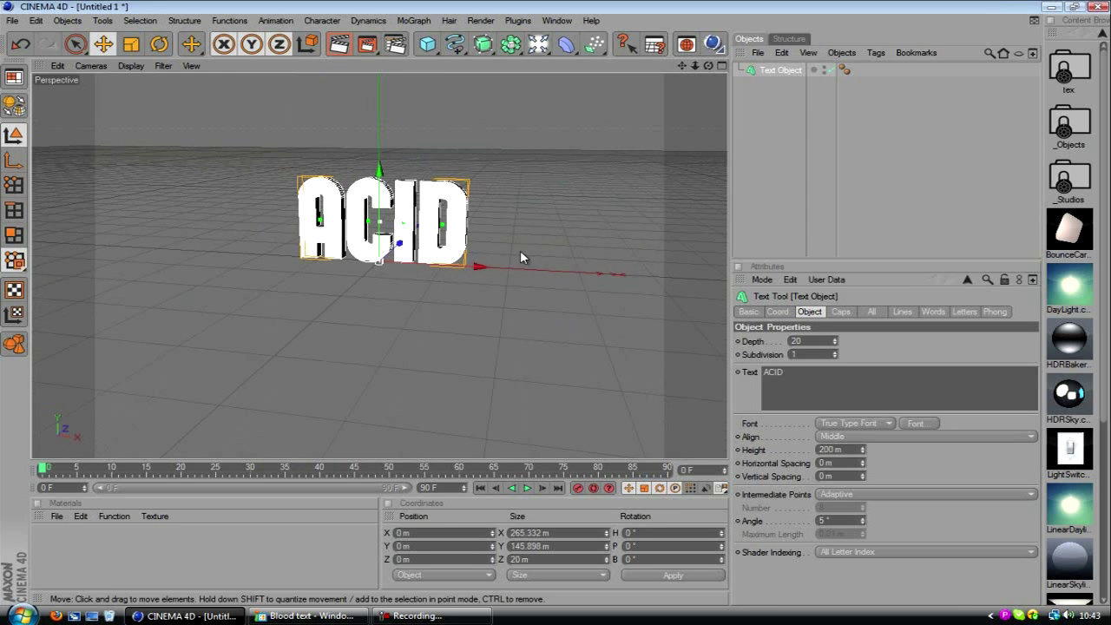
click(918, 424)
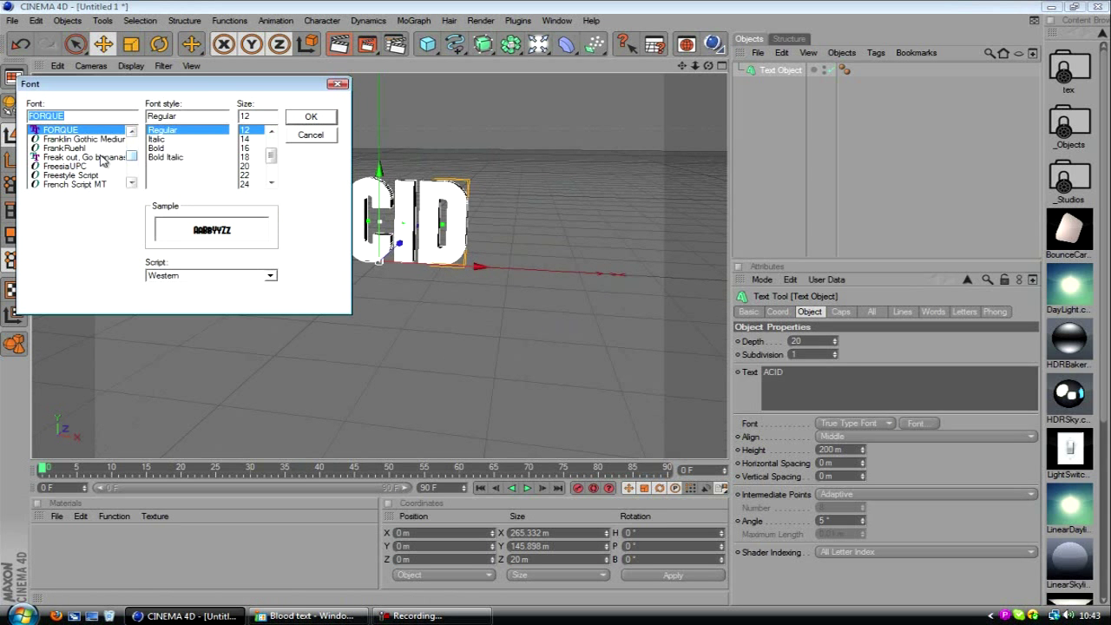
click(311, 116)
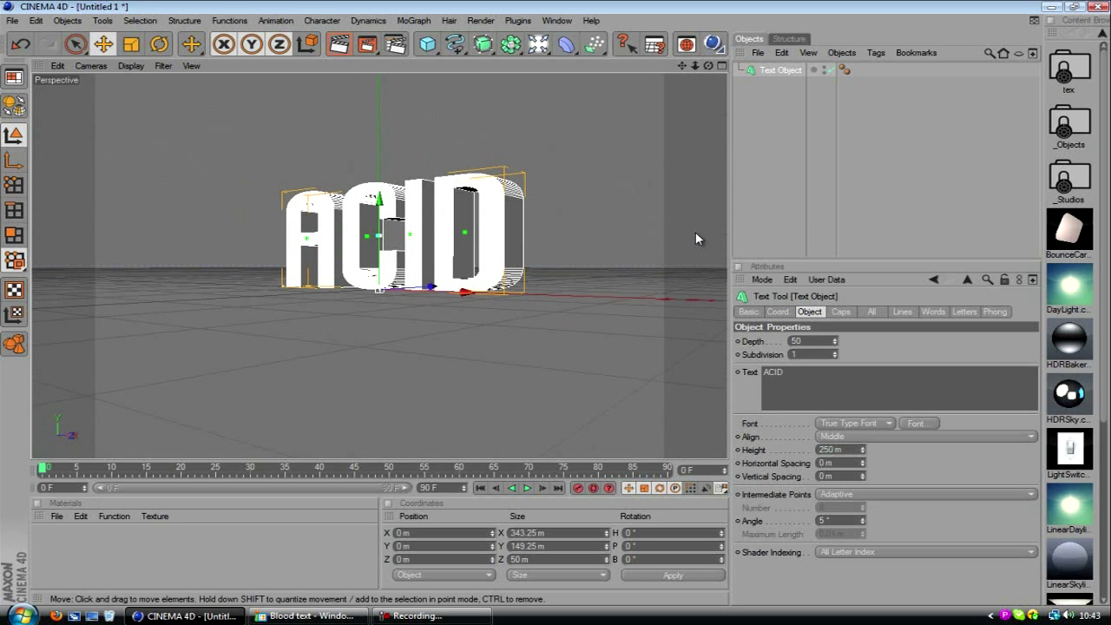
Adjust the Caps settings and make the extruded text editable geometry
click(840, 312)
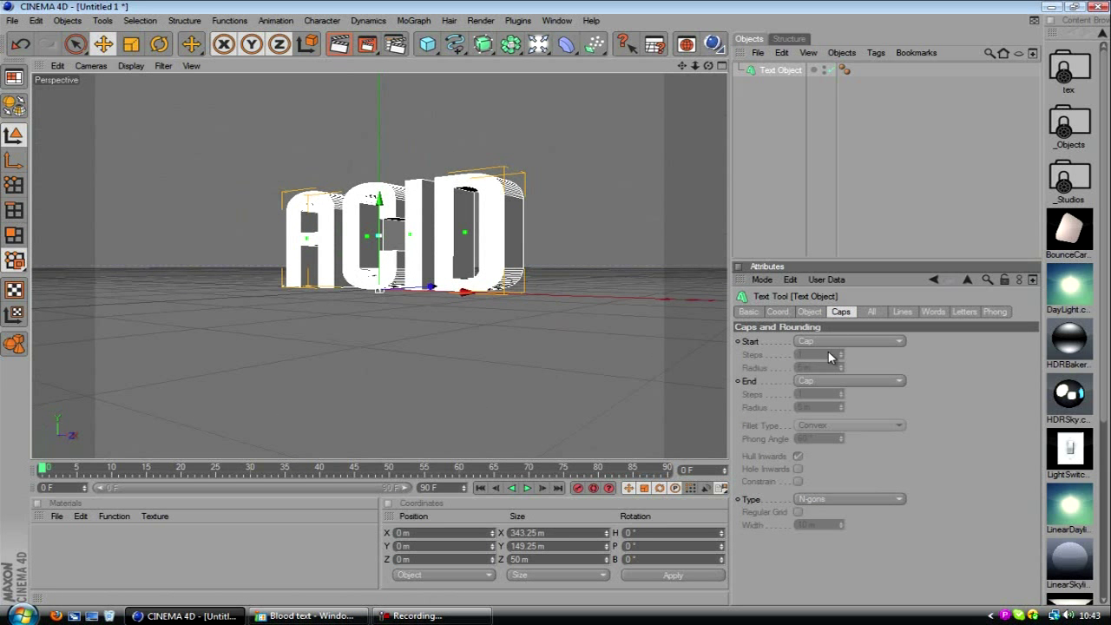
click(848, 340)
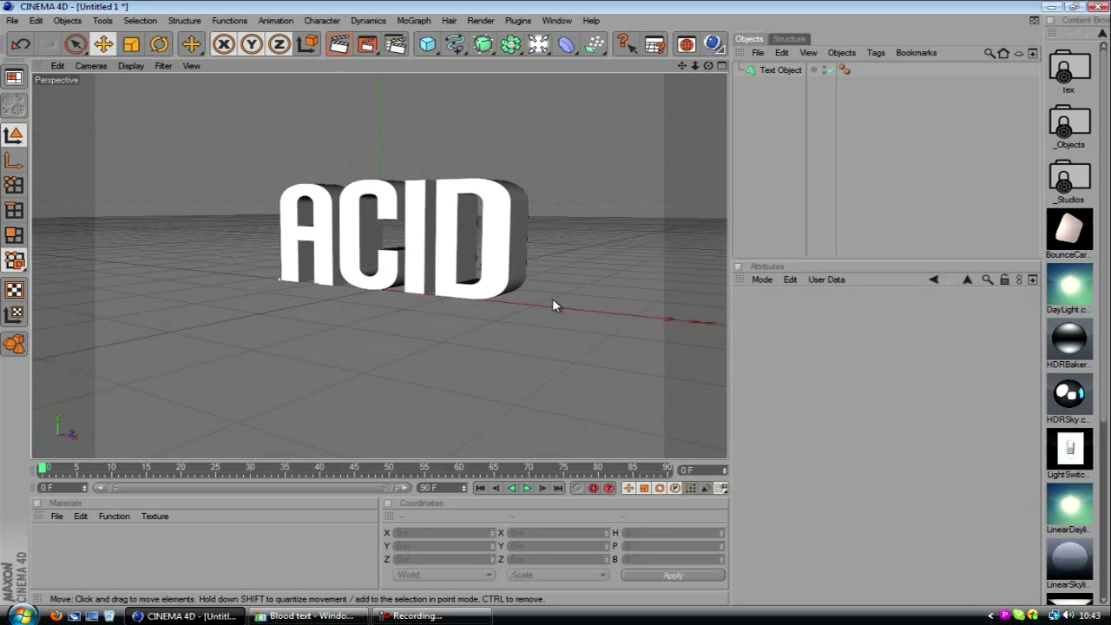
drag(556, 304, 530, 309)
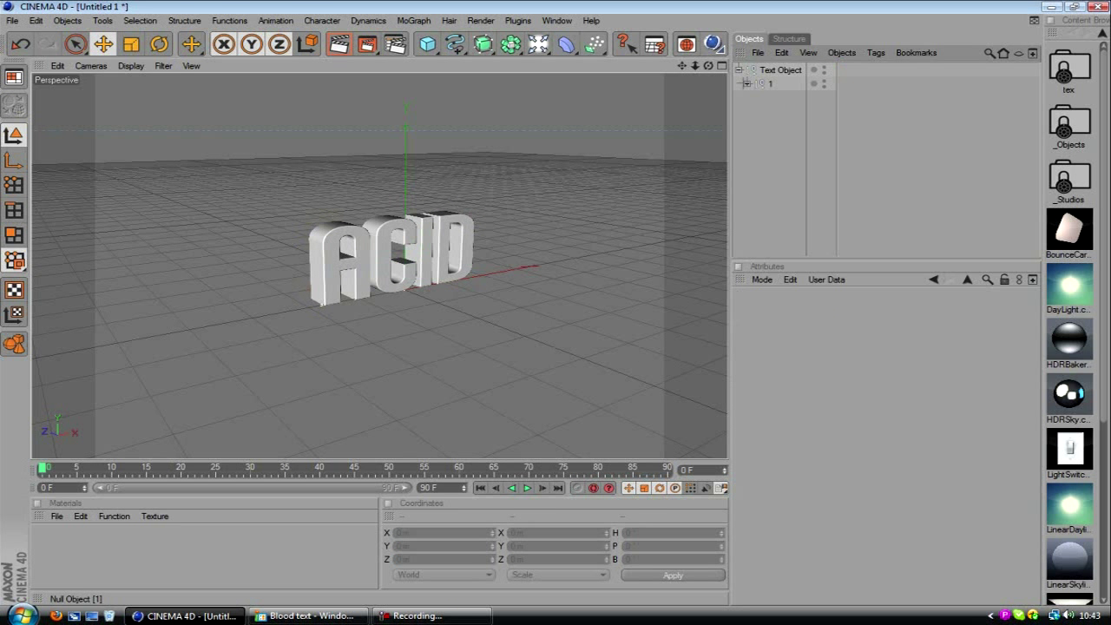
Unfold the converted text group and expand all its letter children
click(747, 69)
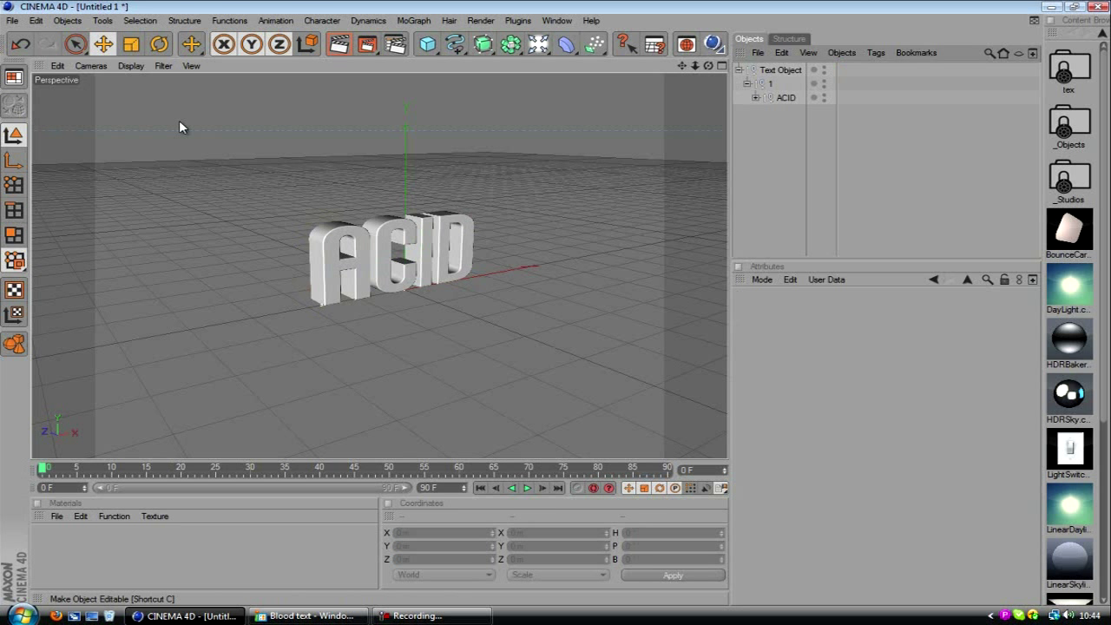
right_click(781, 70)
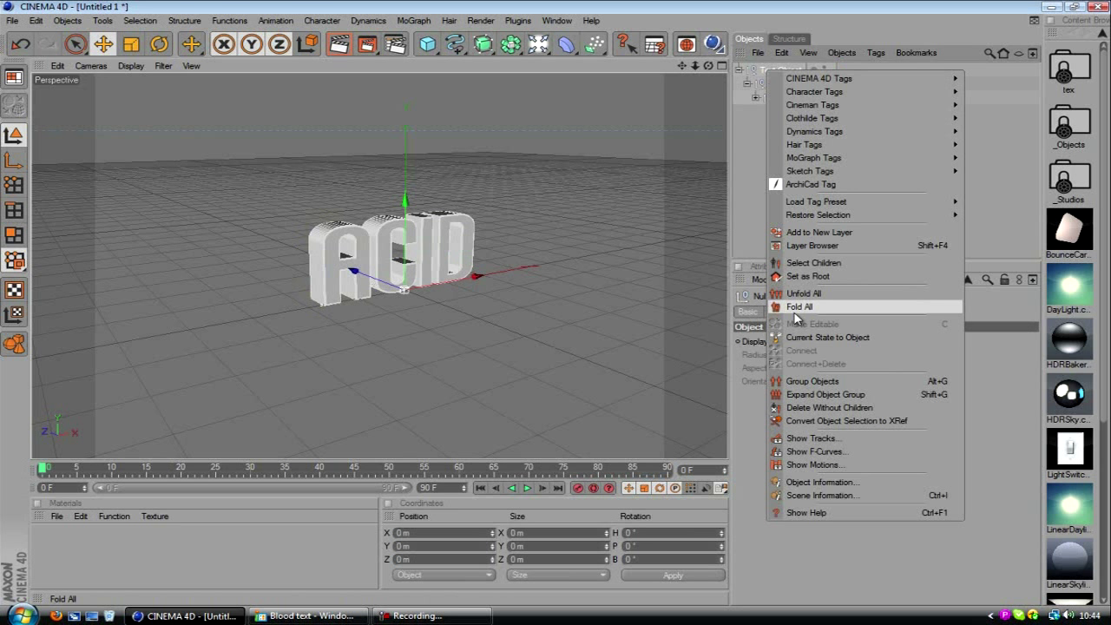
click(804, 294)
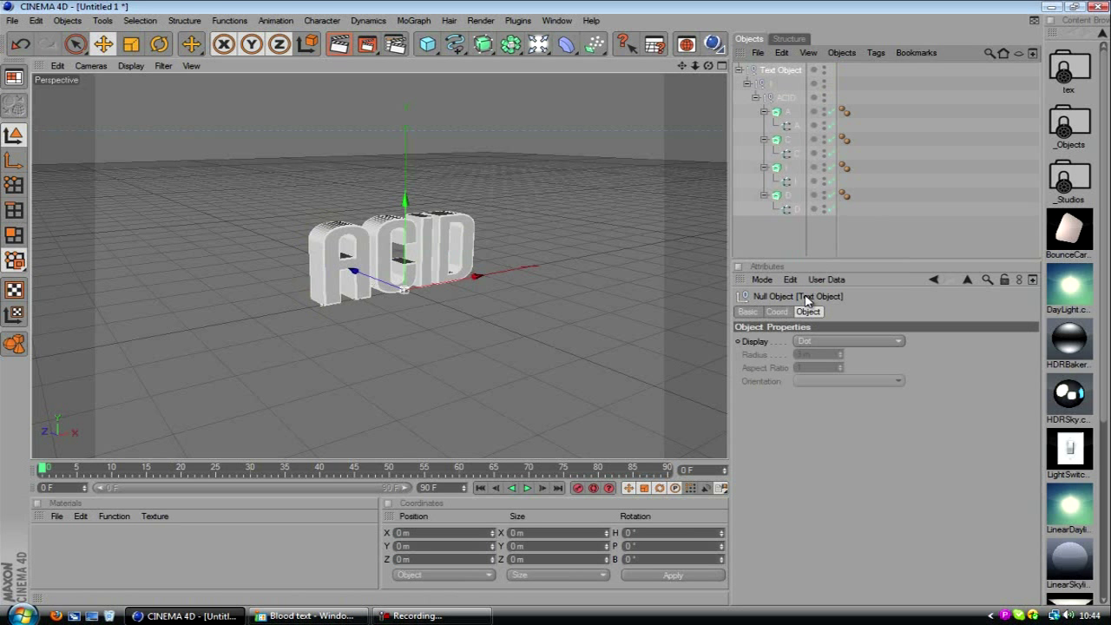
right_click(780, 69)
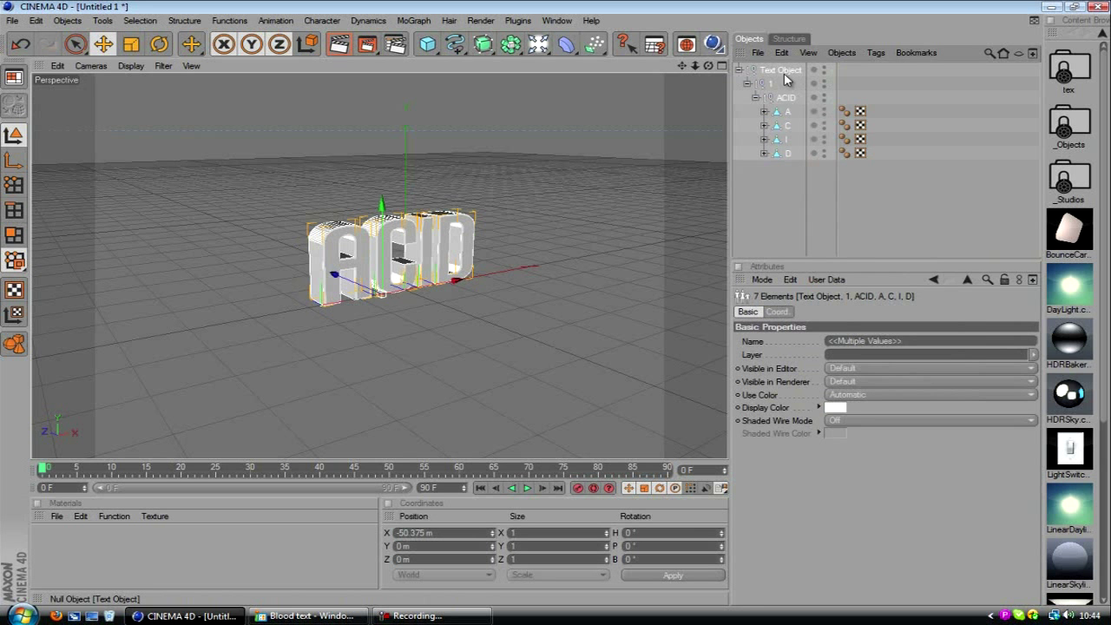
Connect the letter pieces into one polygon object and rename it 'ACID'
click(764, 111)
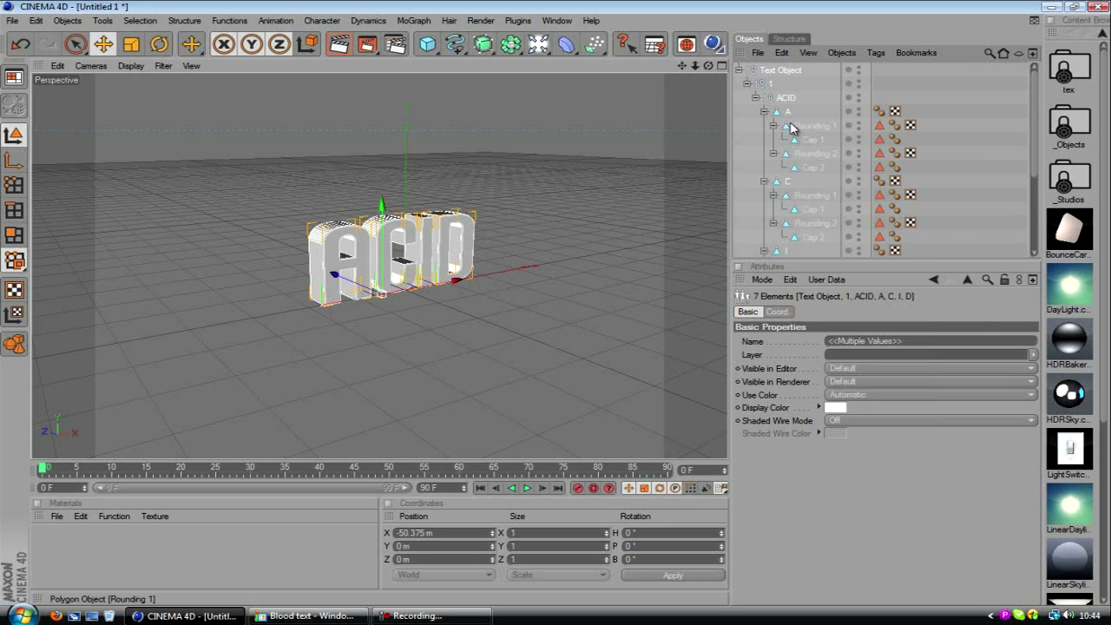
click(781, 70)
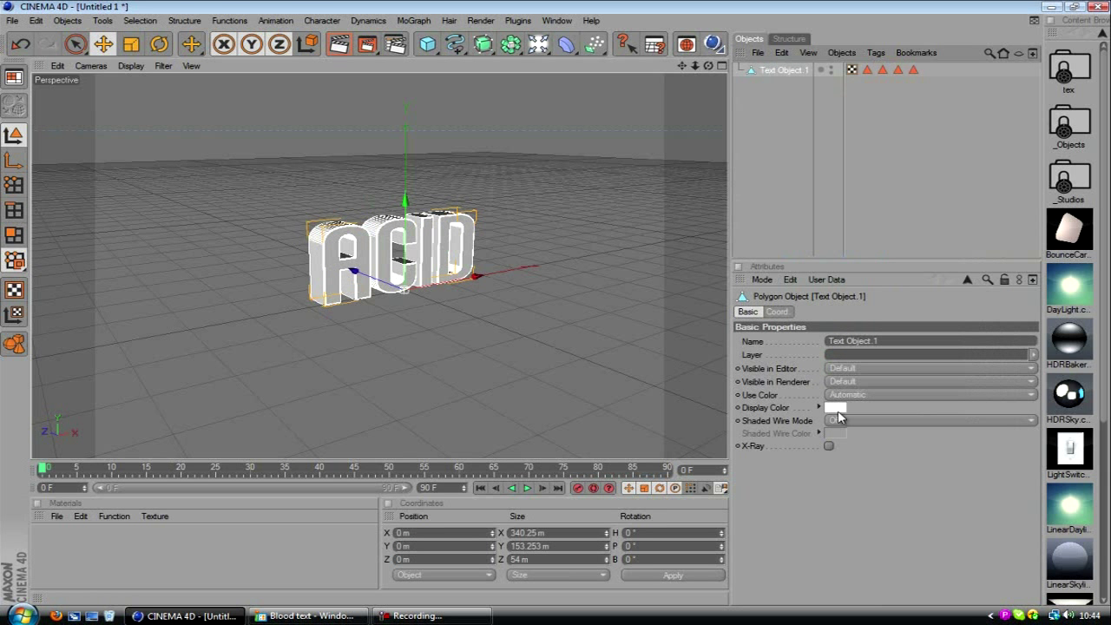
double_click(785, 69)
text(ACID)
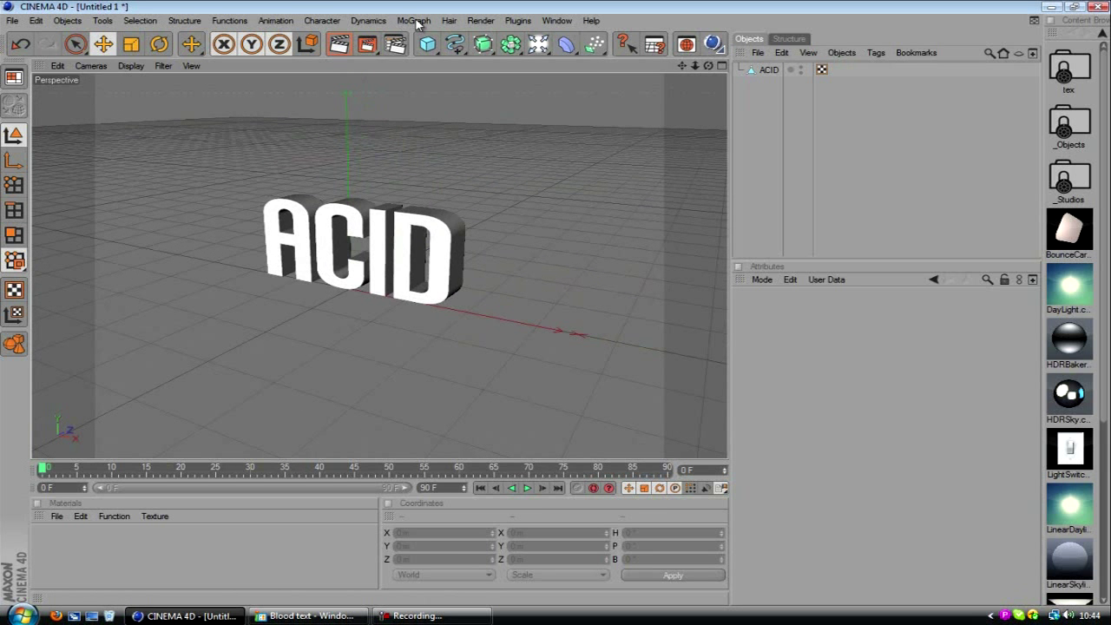
Add a MoGraph Cloner with a Sphere primitive placed inside it
click(413, 20)
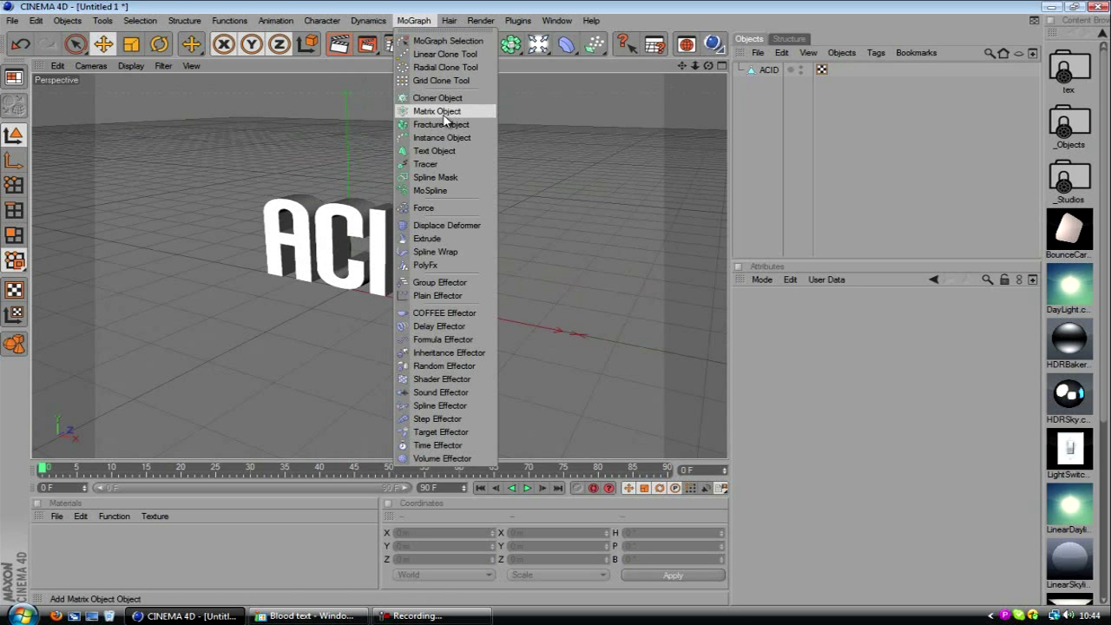
mouse_move(438, 98)
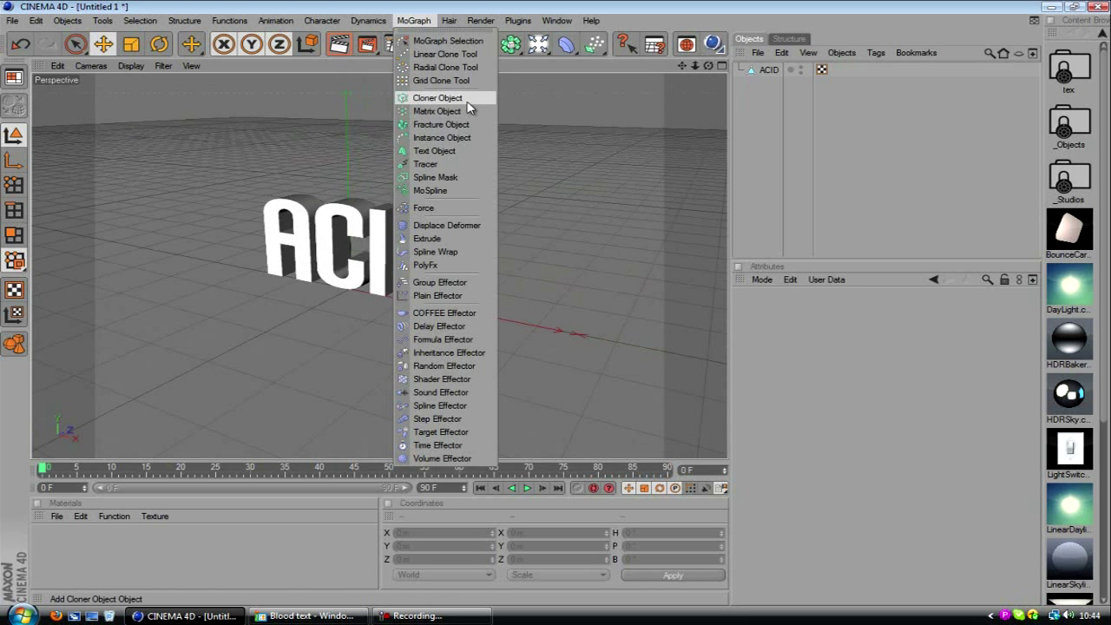
click(437, 97)
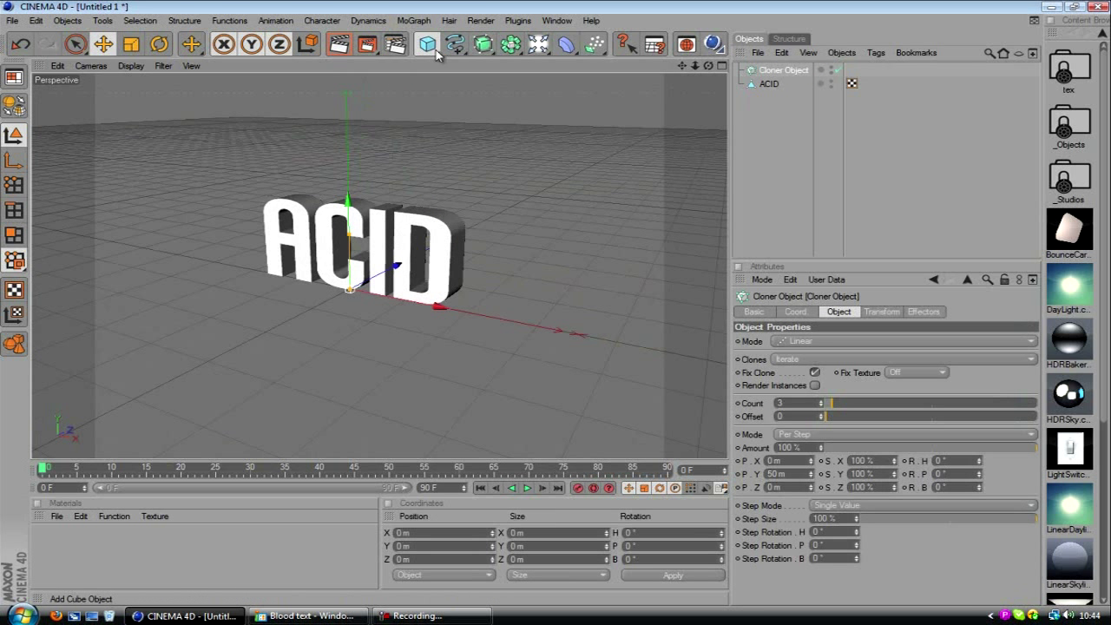
click(427, 43)
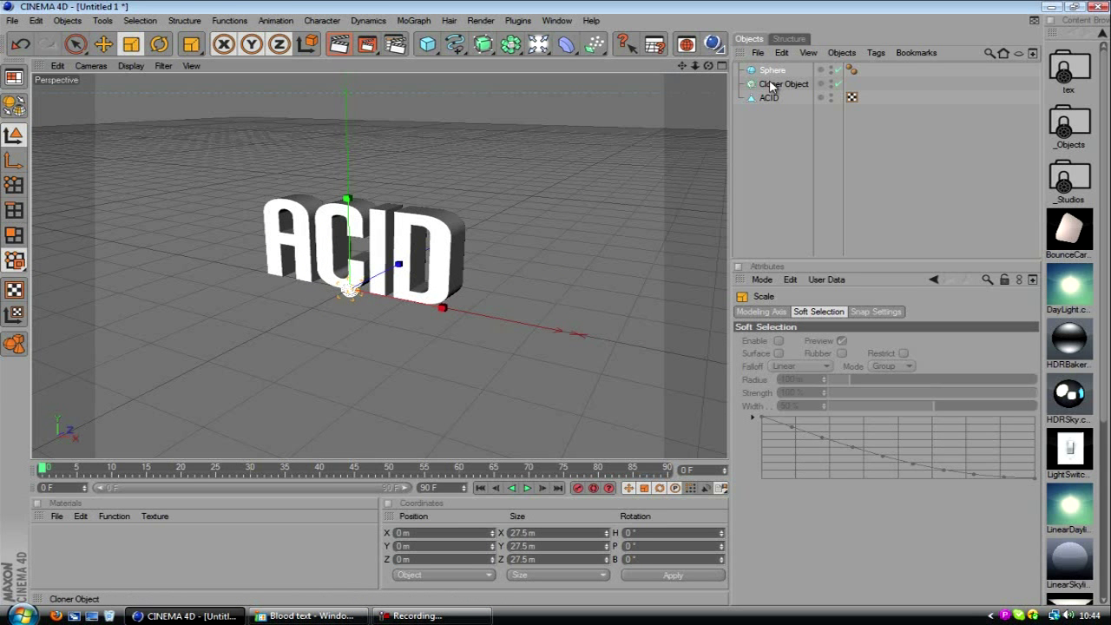
click(783, 83)
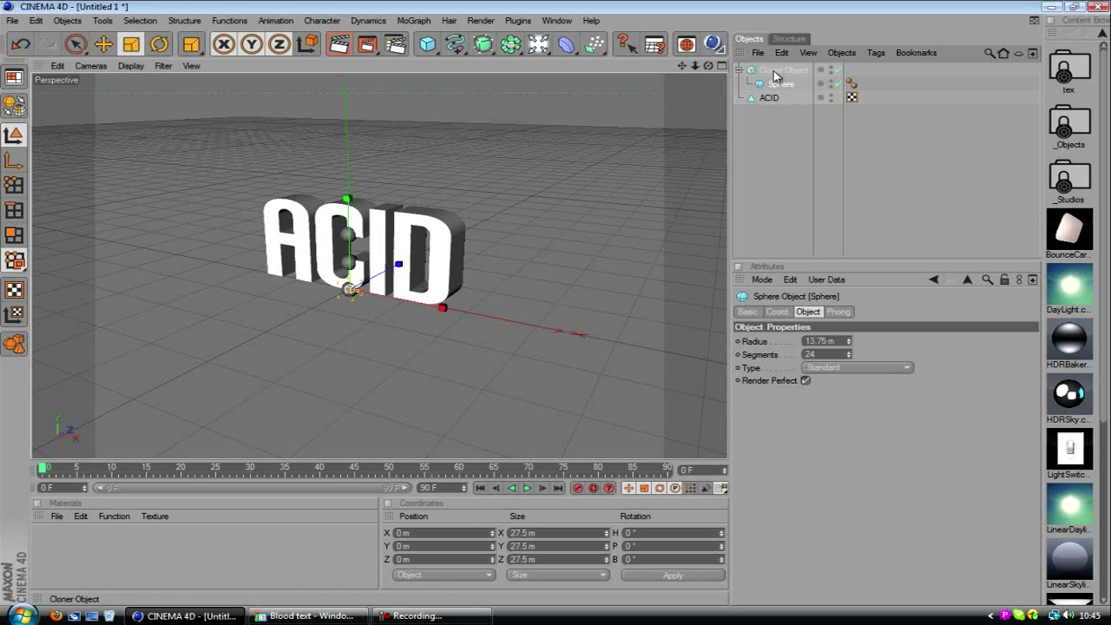
Set the Cloner to Object mode targeting the ACID polygon
click(785, 69)
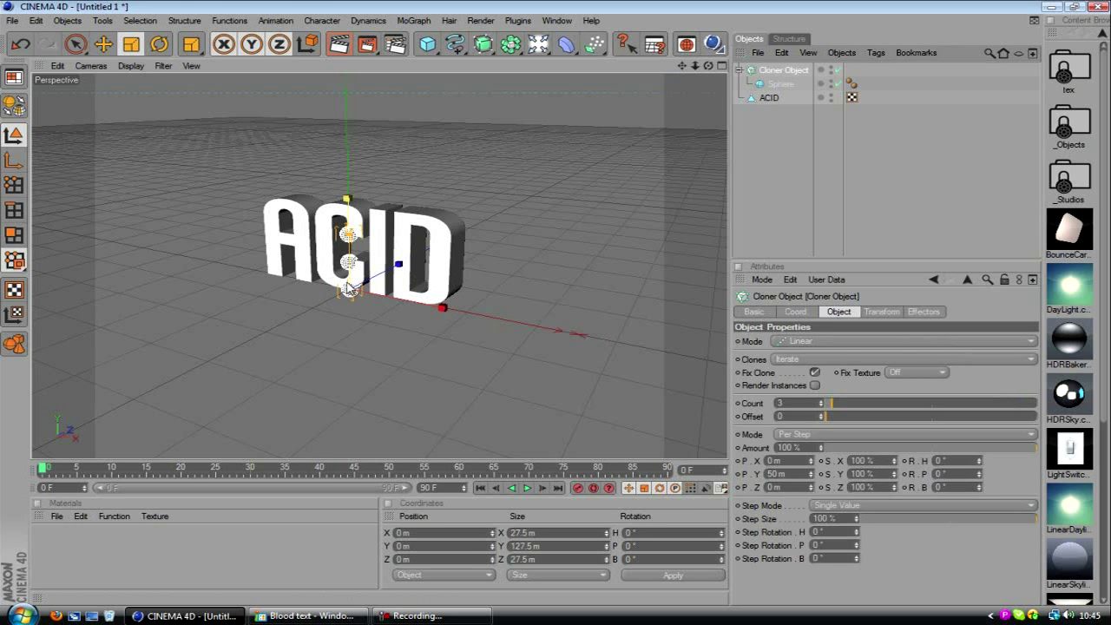
click(902, 340)
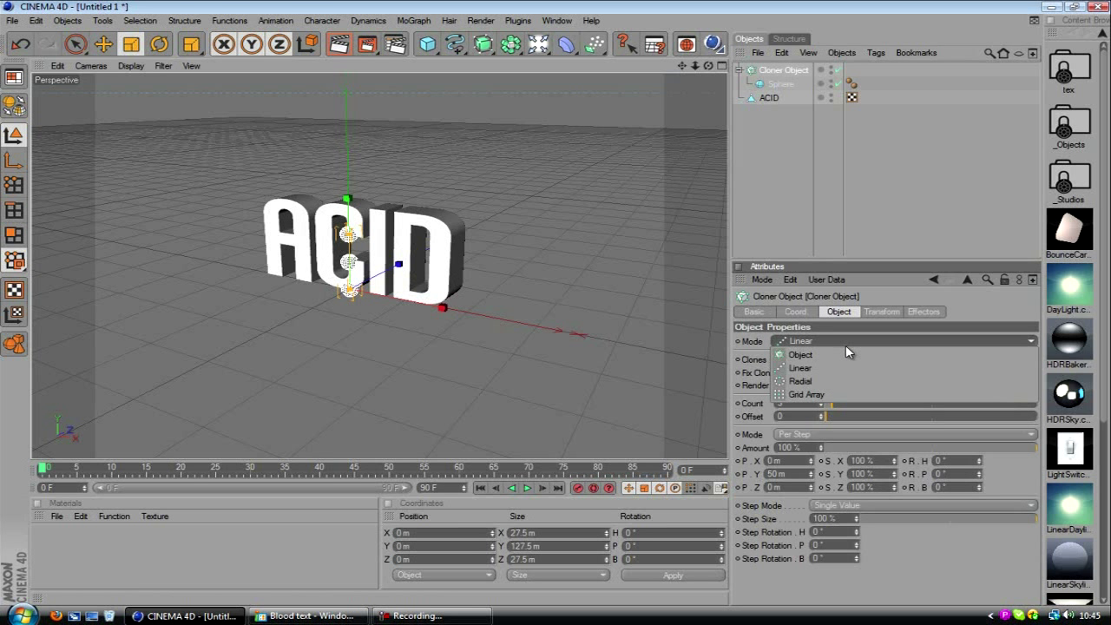
click(799, 354)
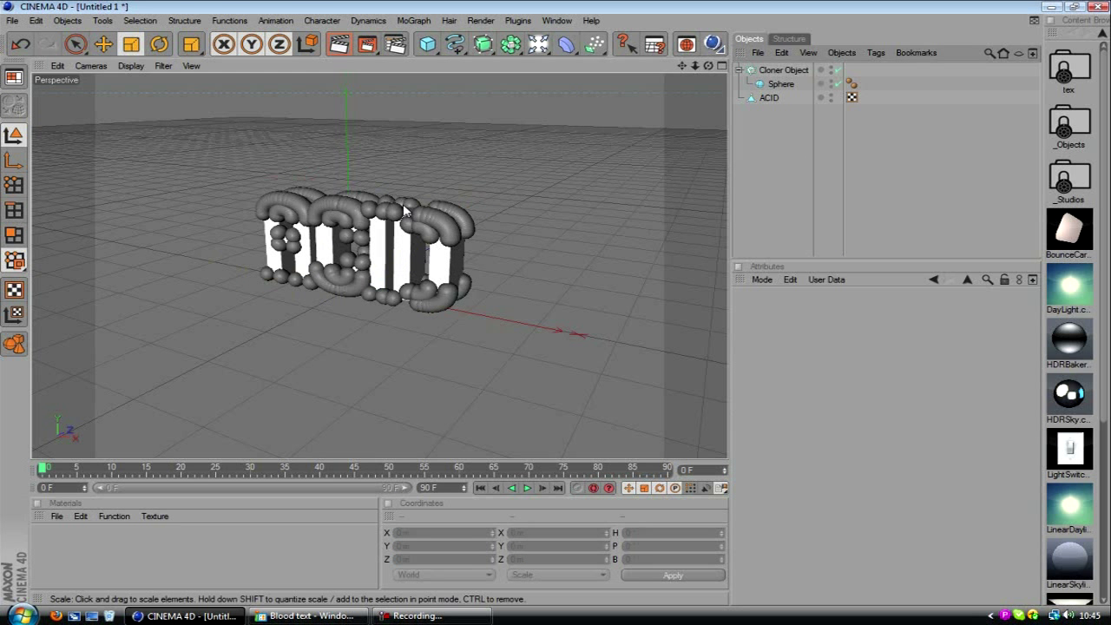
mouse_move(365, 212)
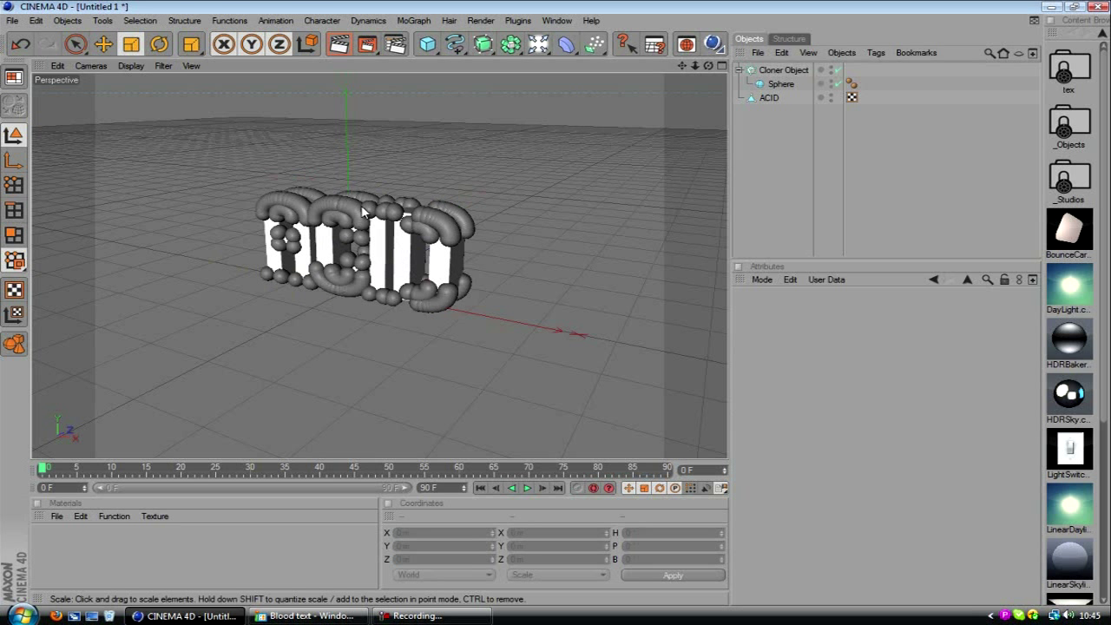
mouse_move(313, 292)
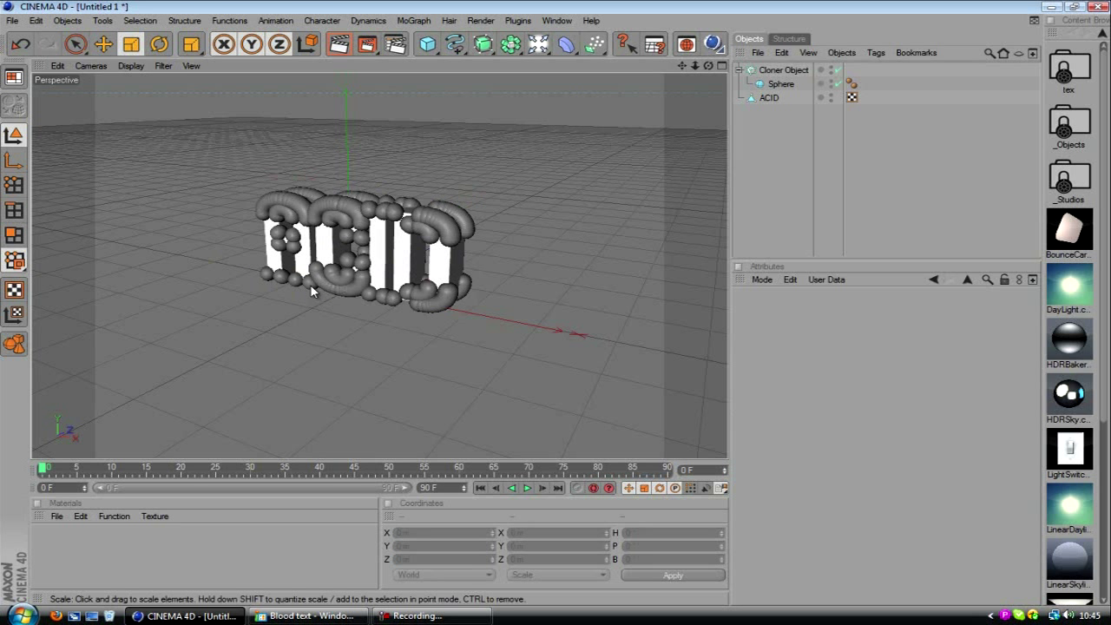
click(781, 83)
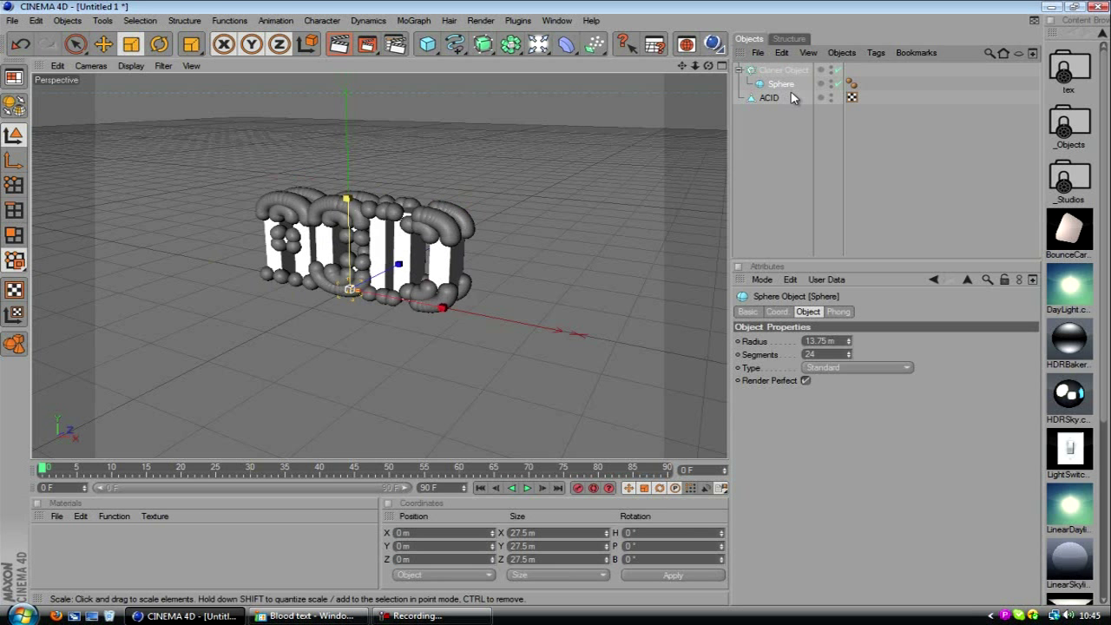
Check the sphere radius, set distribution to Volume and raise the clone count to 500
click(783, 69)
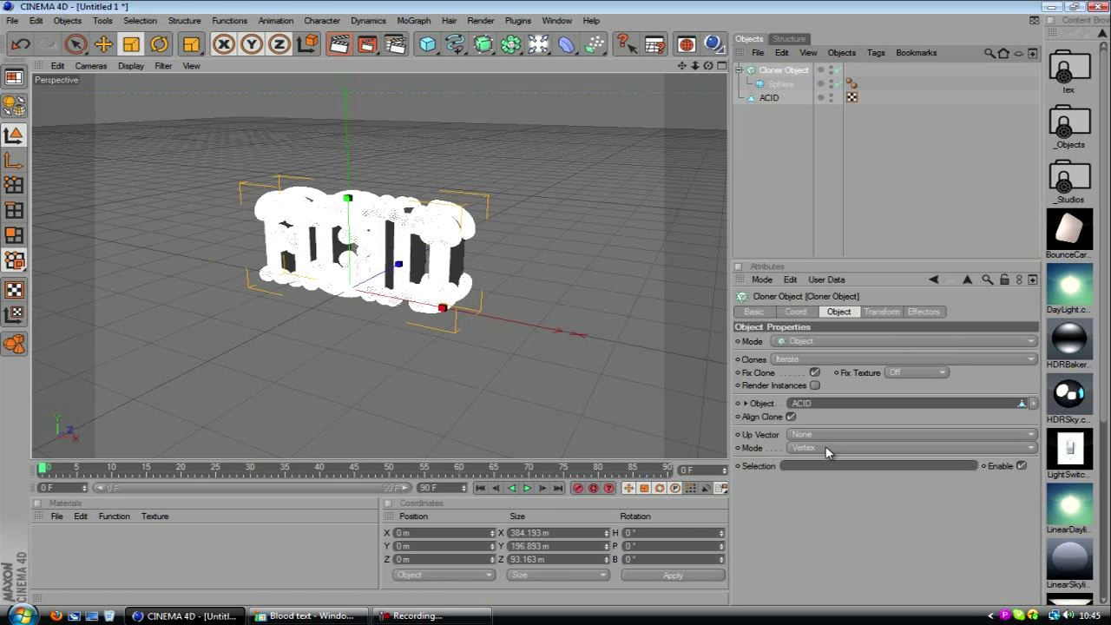
click(910, 448)
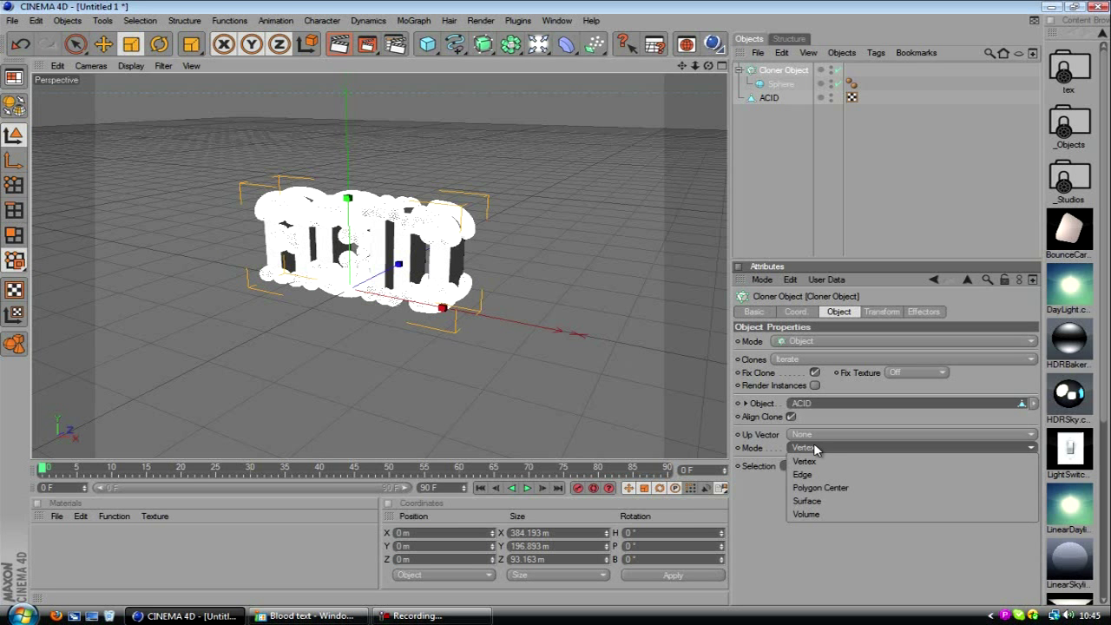
click(805, 514)
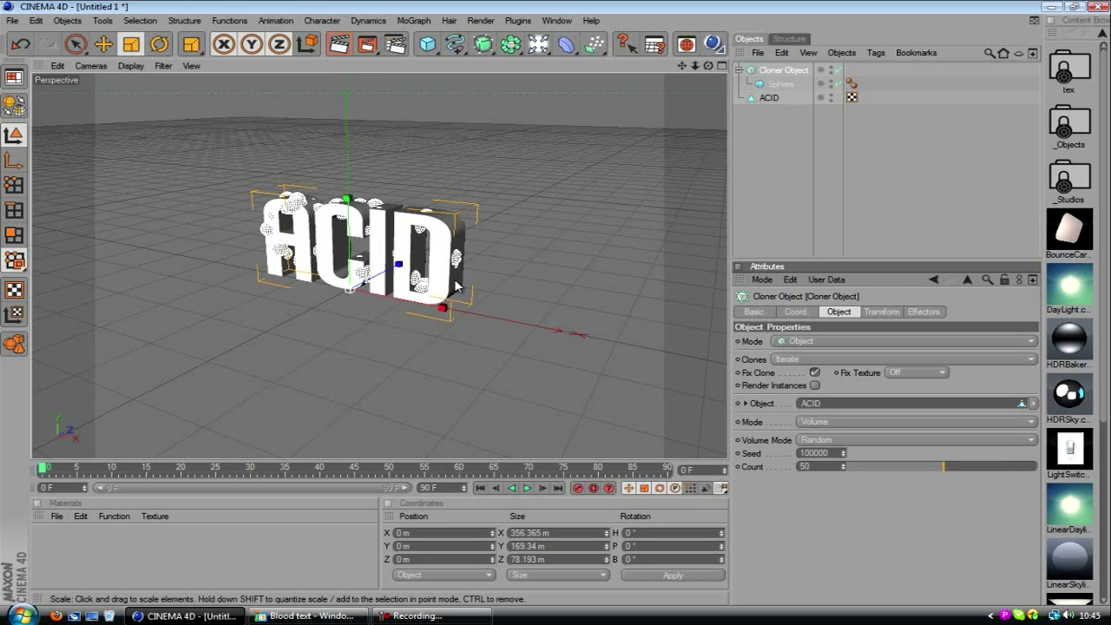
mouse_move(663, 184)
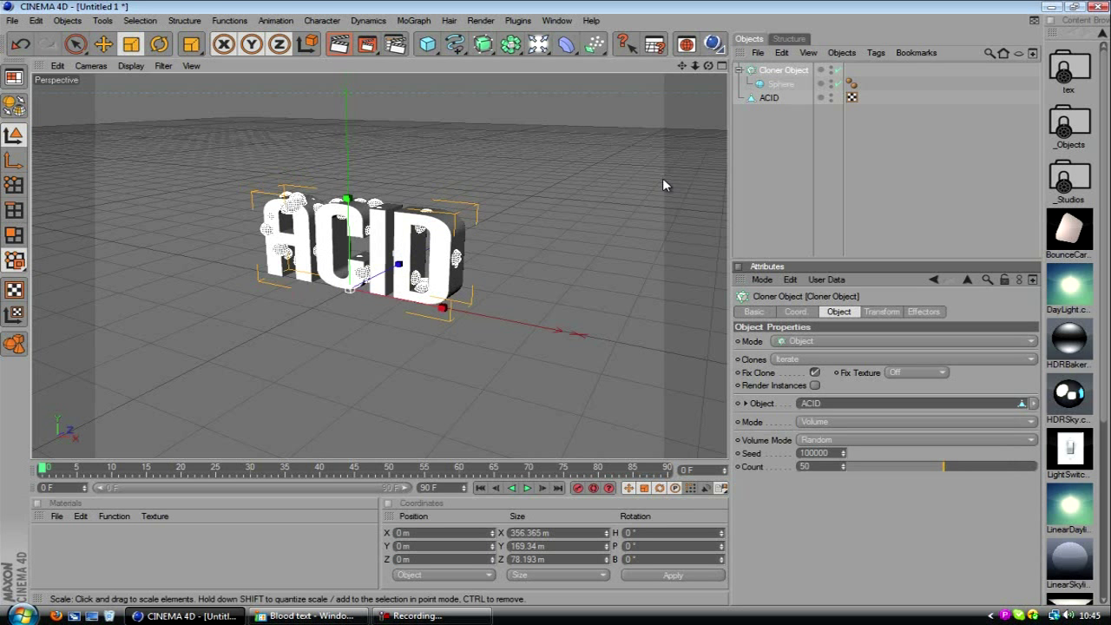
mouse_move(840, 465)
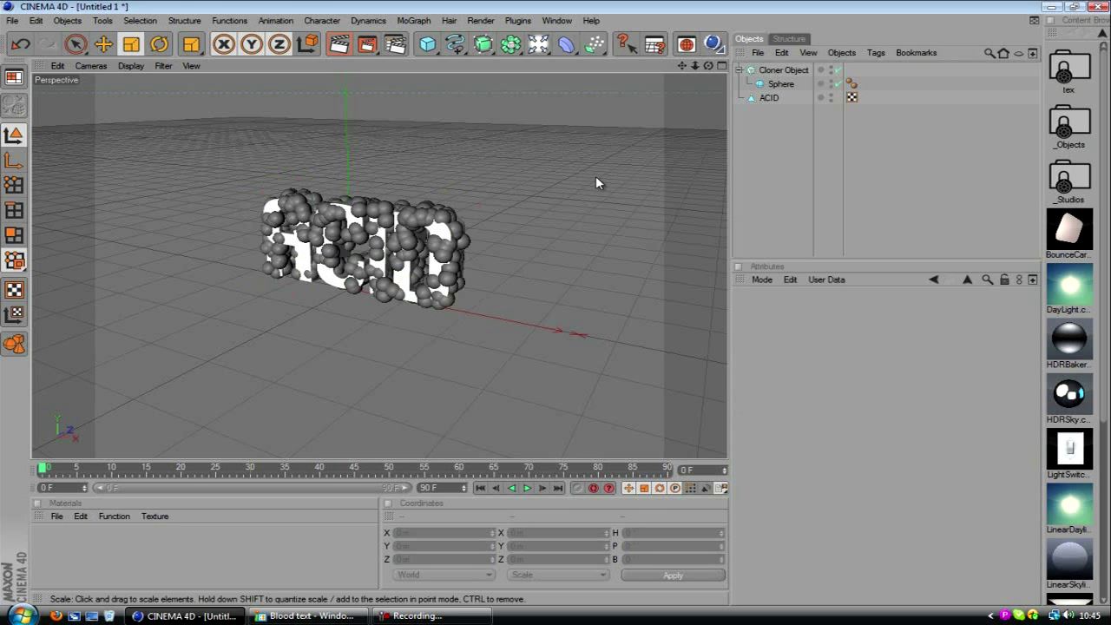
click(783, 69)
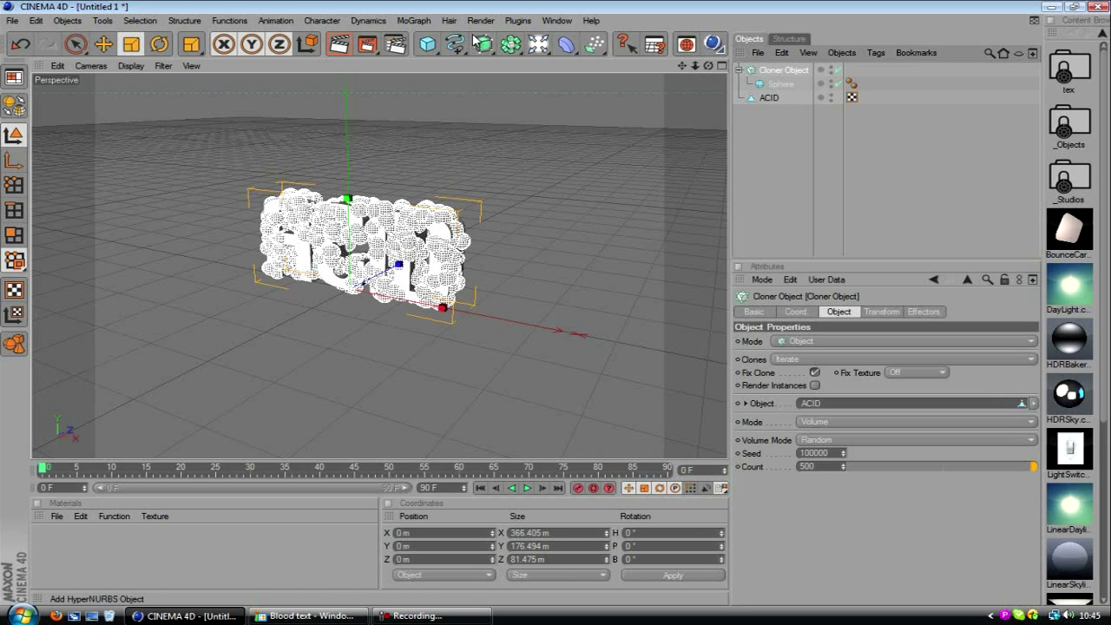
Wrap the Cloner in a Metaball with Hull Value 1000% and finer editor subdivision
click(510, 43)
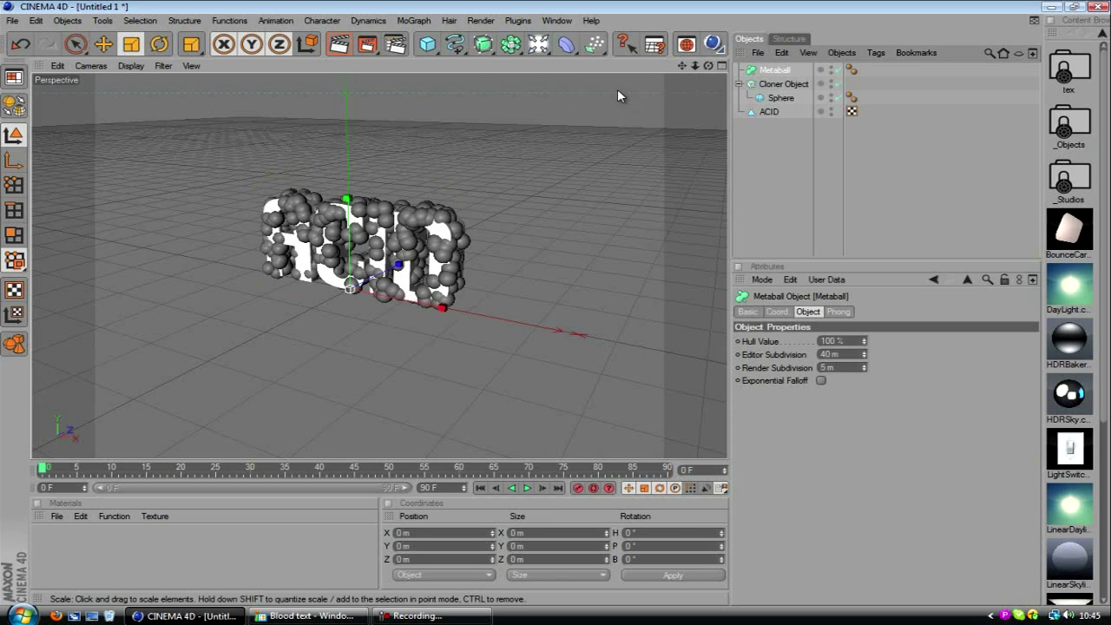
mouse_move(406, 219)
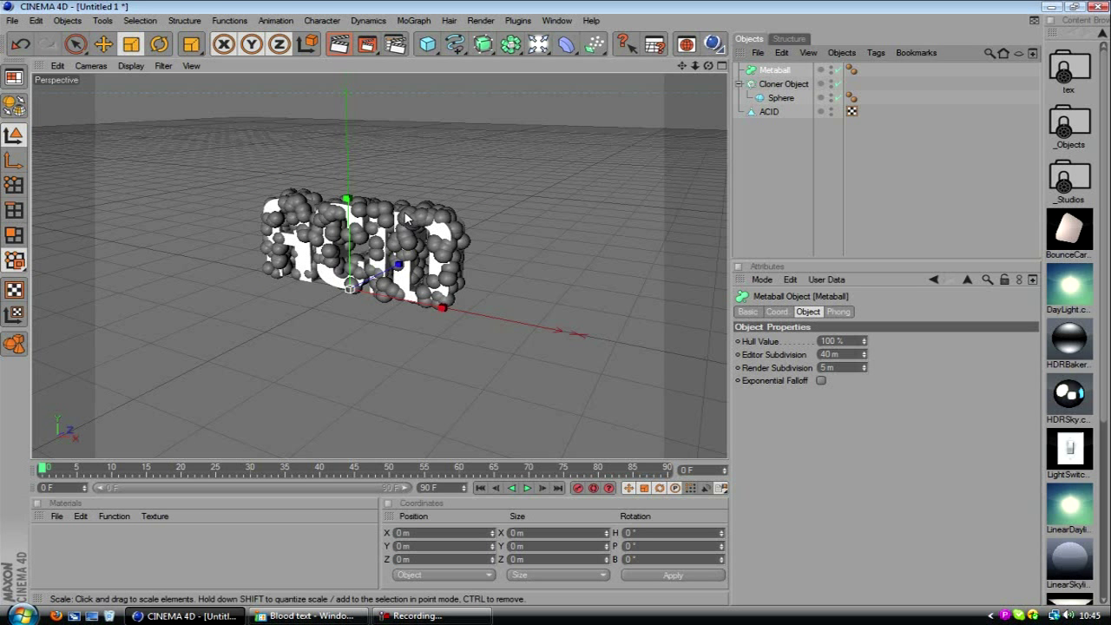
mouse_move(385, 259)
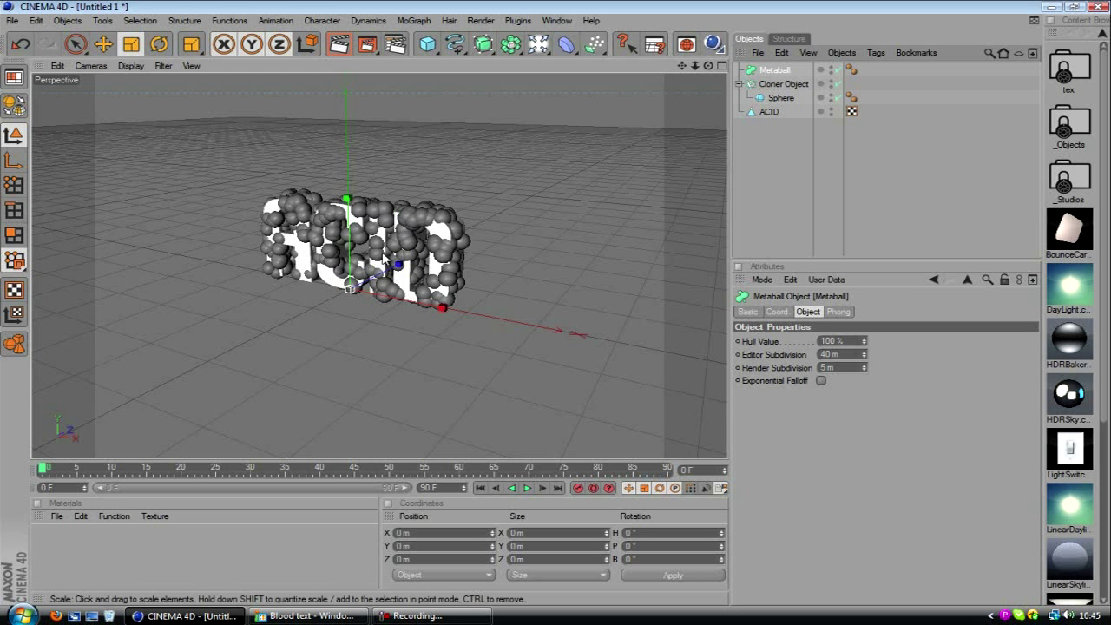
mouse_move(386, 259)
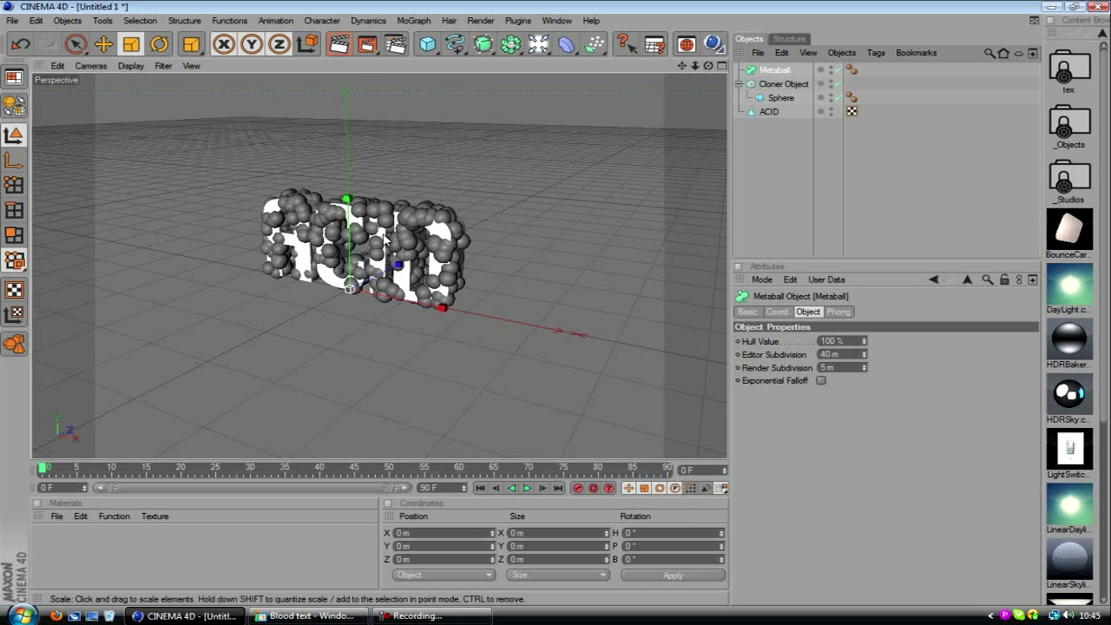
mouse_move(357, 215)
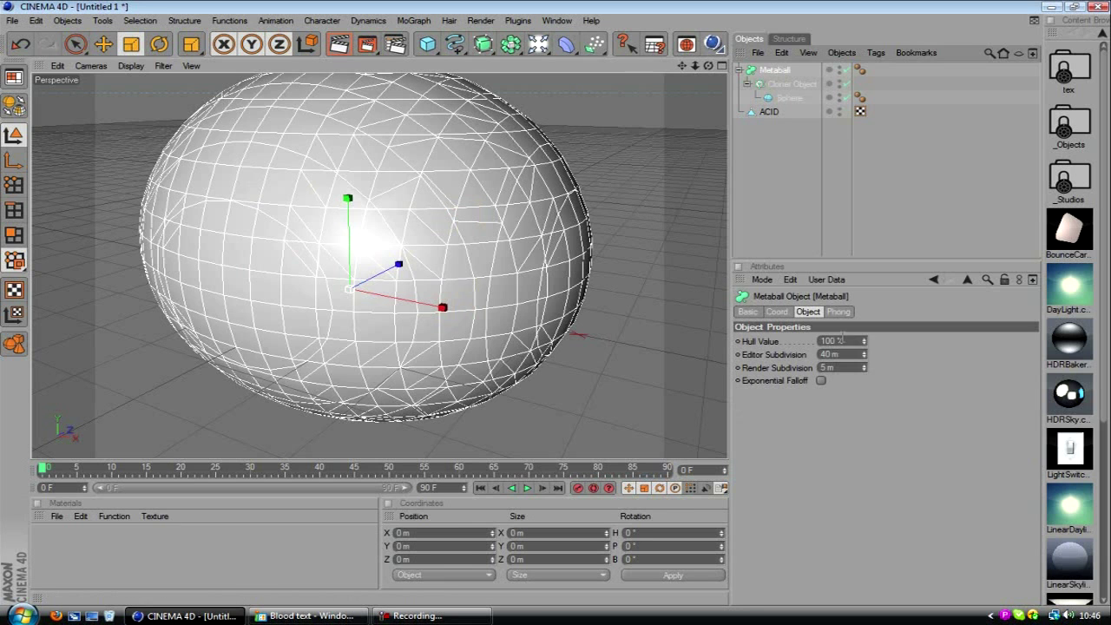
drag(837, 340, 860, 340)
text(1000)
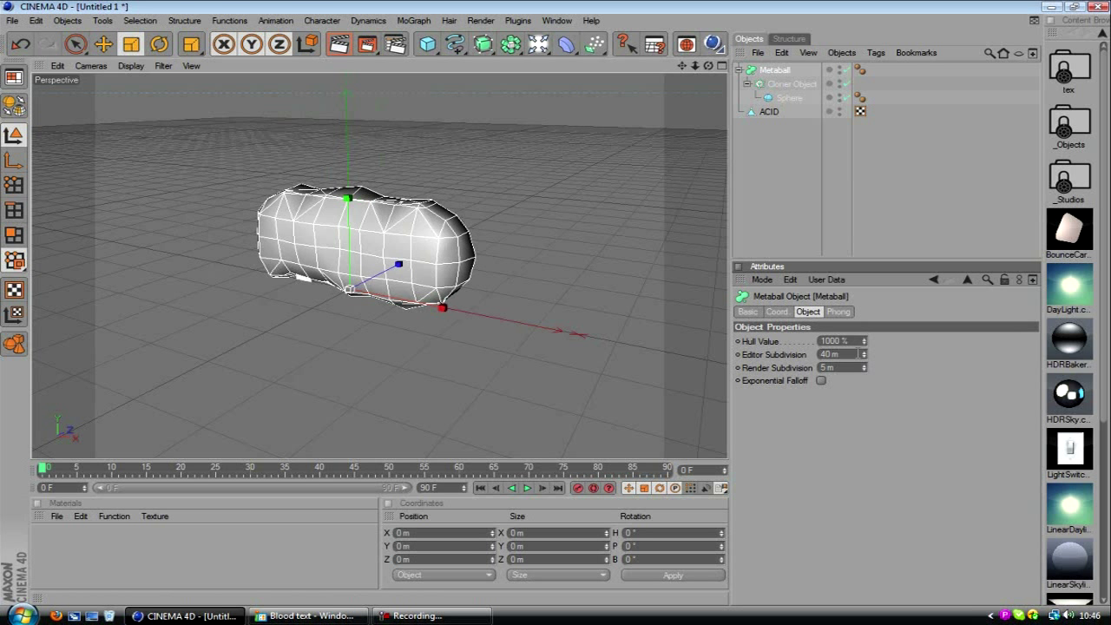
click(837, 354)
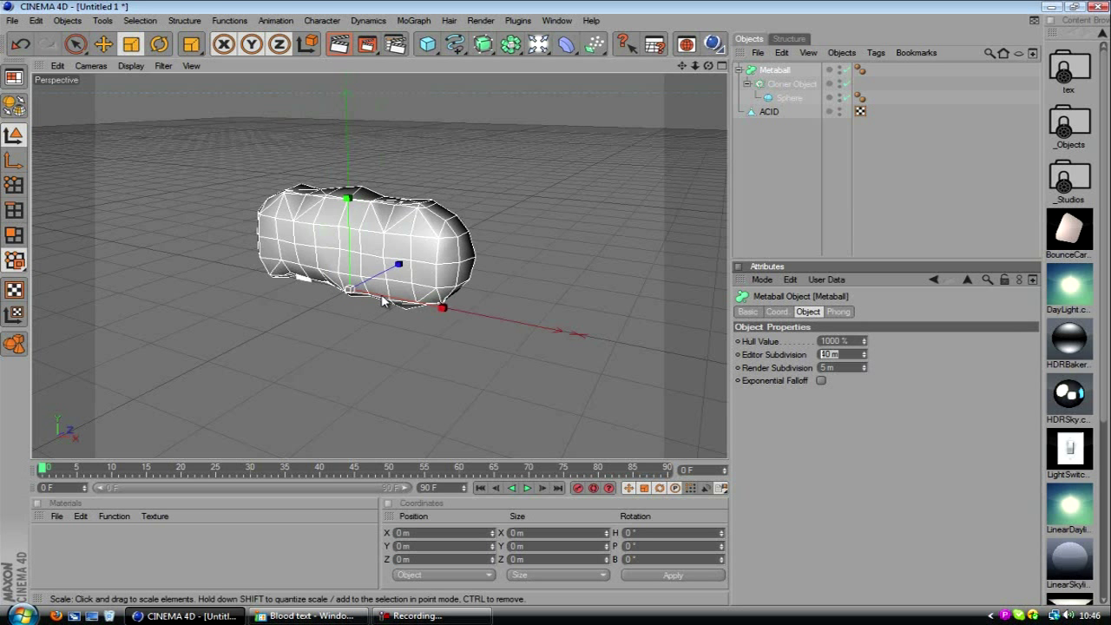
mouse_move(337, 293)
text(2)
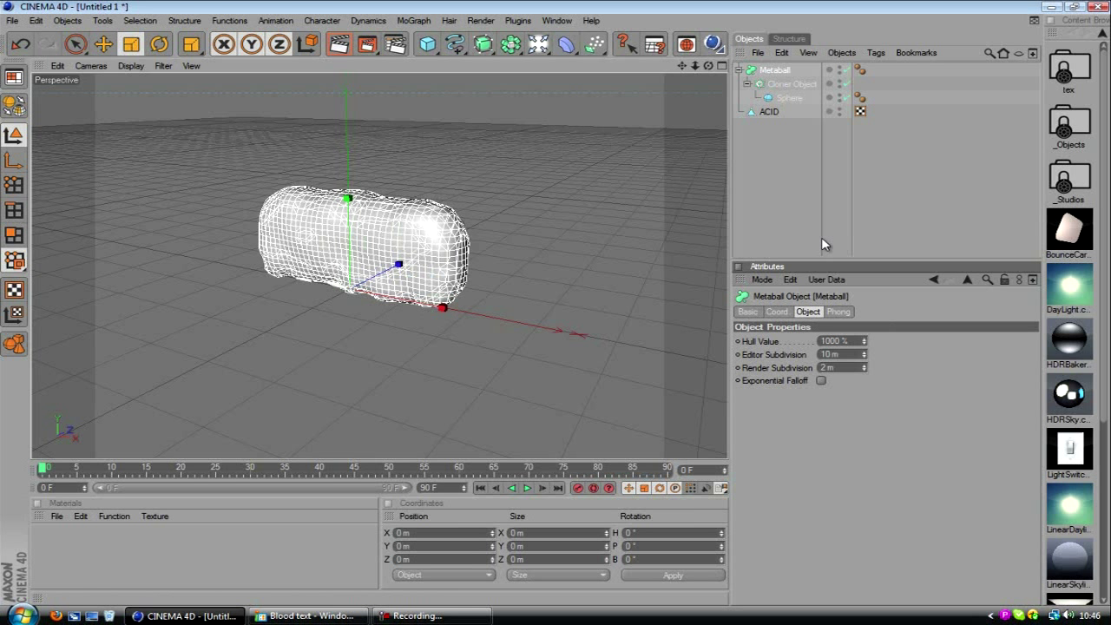
Scale up the cloned spheres so the metaball bubbles fill the ACID letter shapes
click(788, 98)
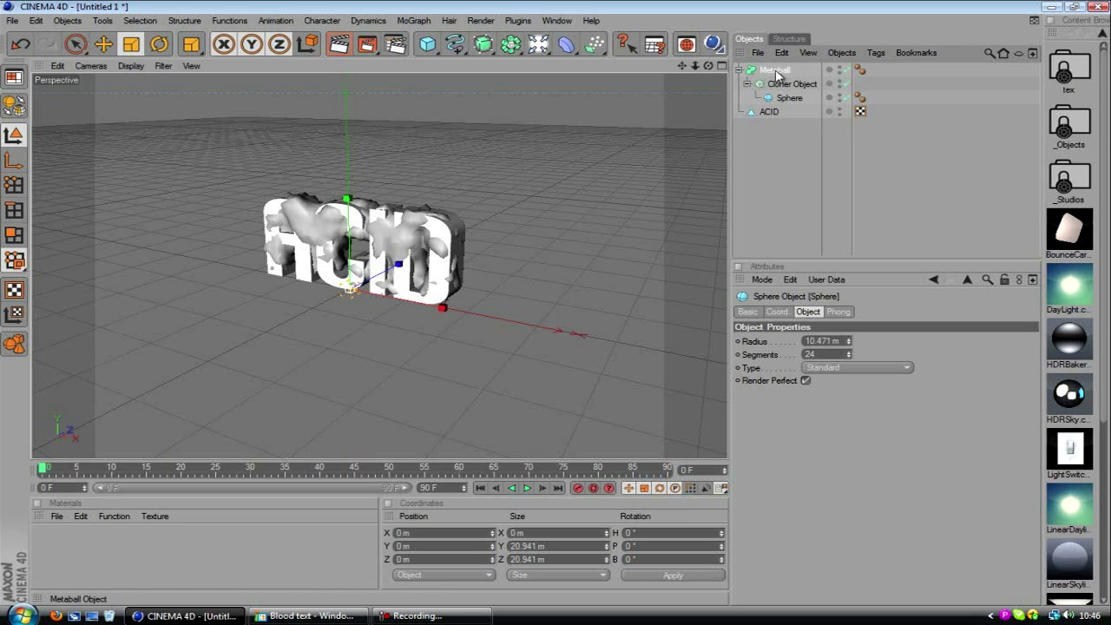
click(774, 69)
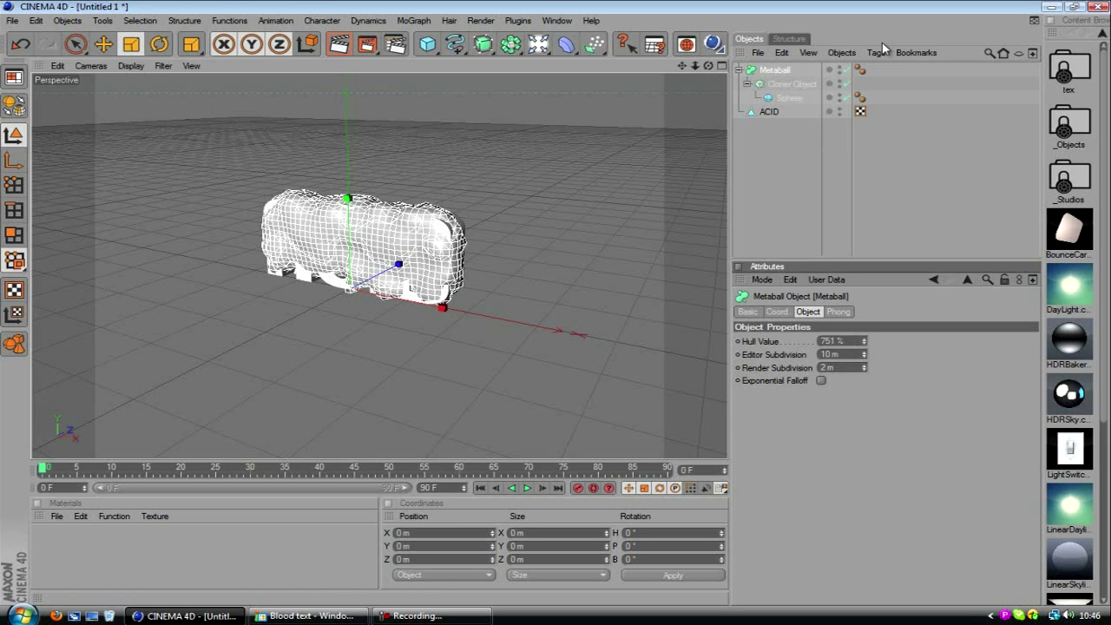
click(792, 84)
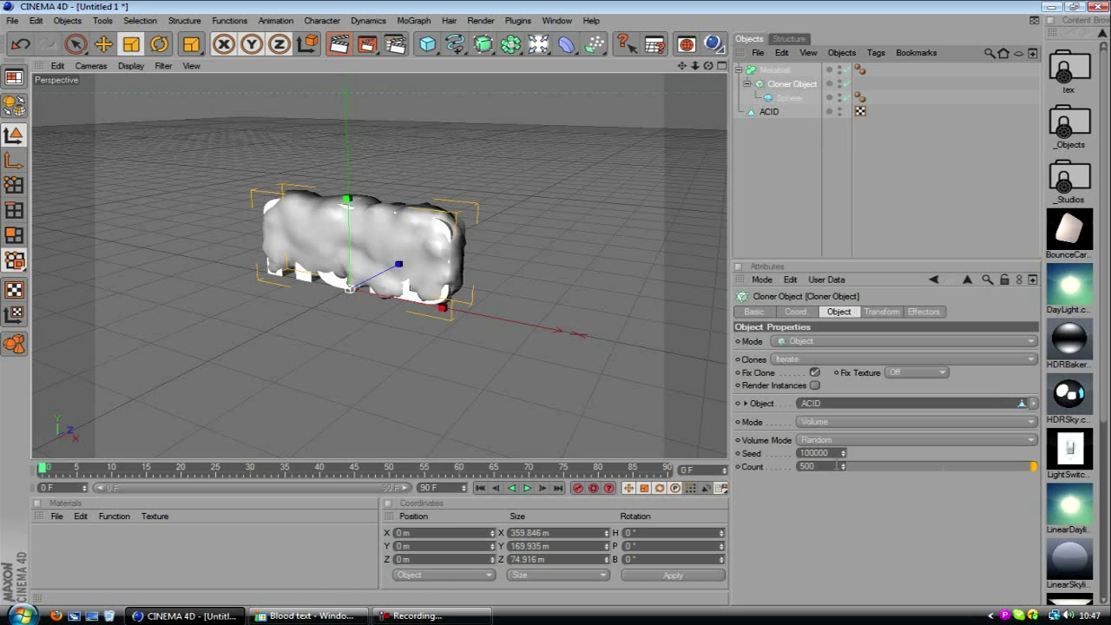
click(788, 97)
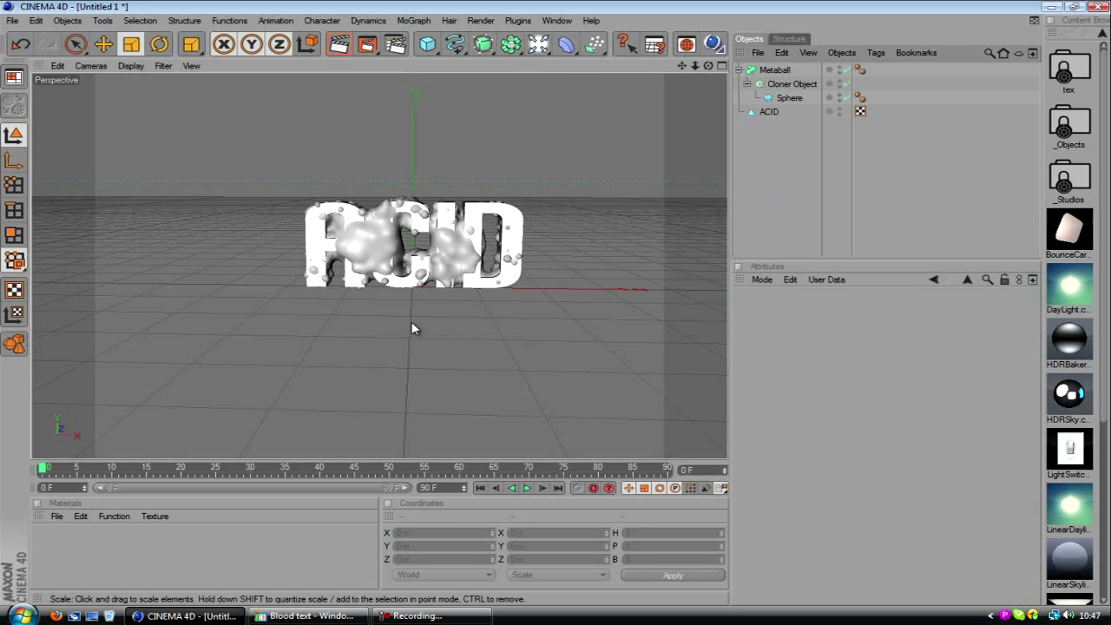
drag(413, 243, 559, 309)
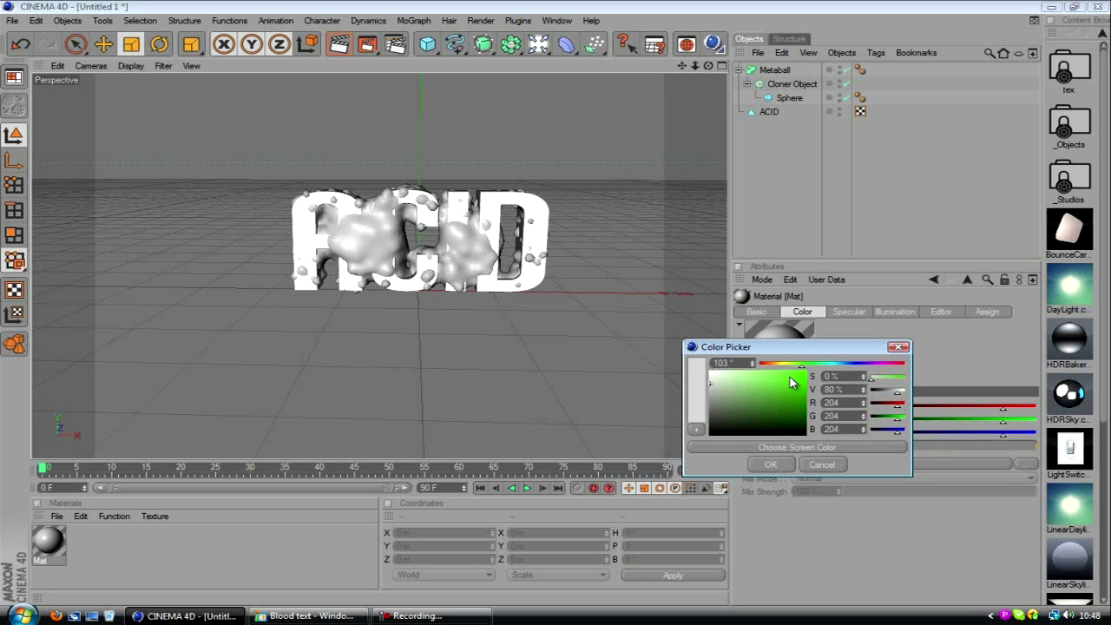
Give the new material a lime-green colour and enable reflection at a reduced strength
click(781, 380)
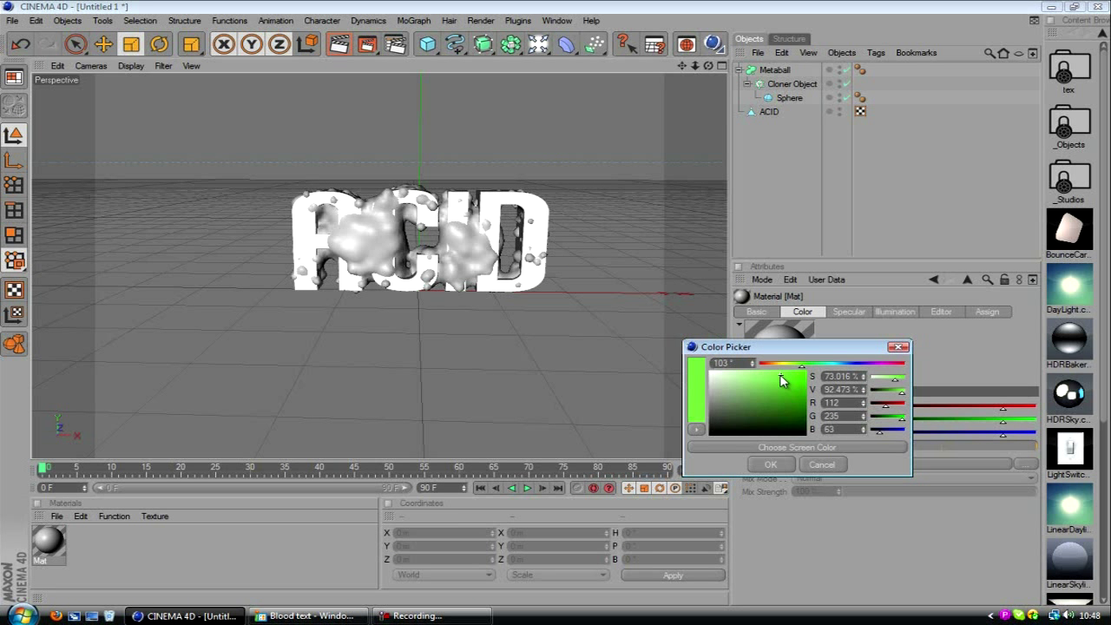
click(771, 466)
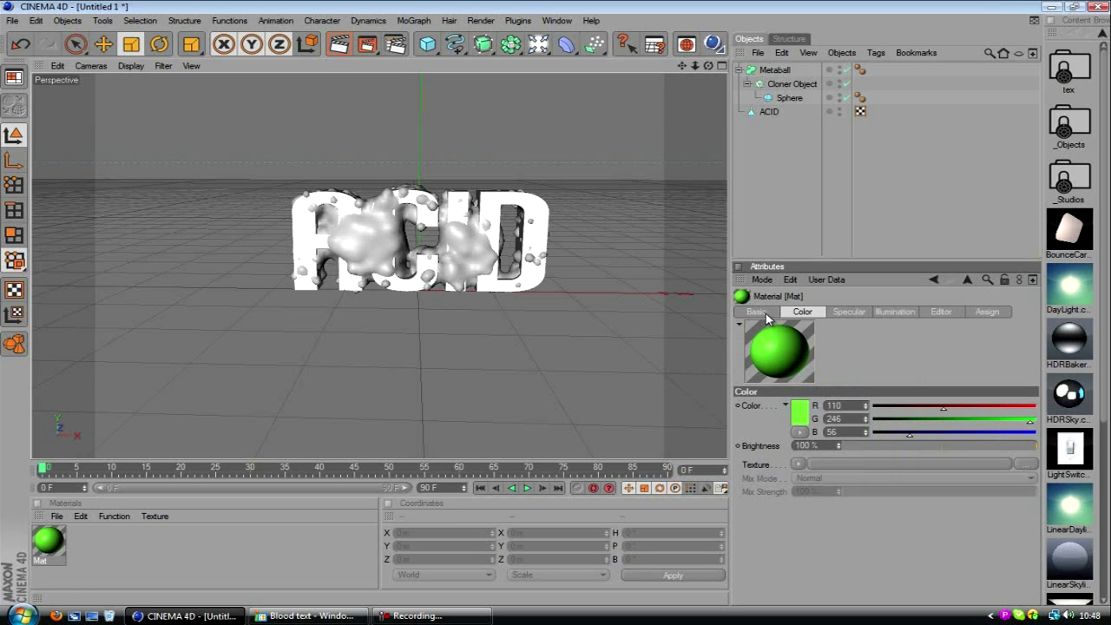
click(847, 313)
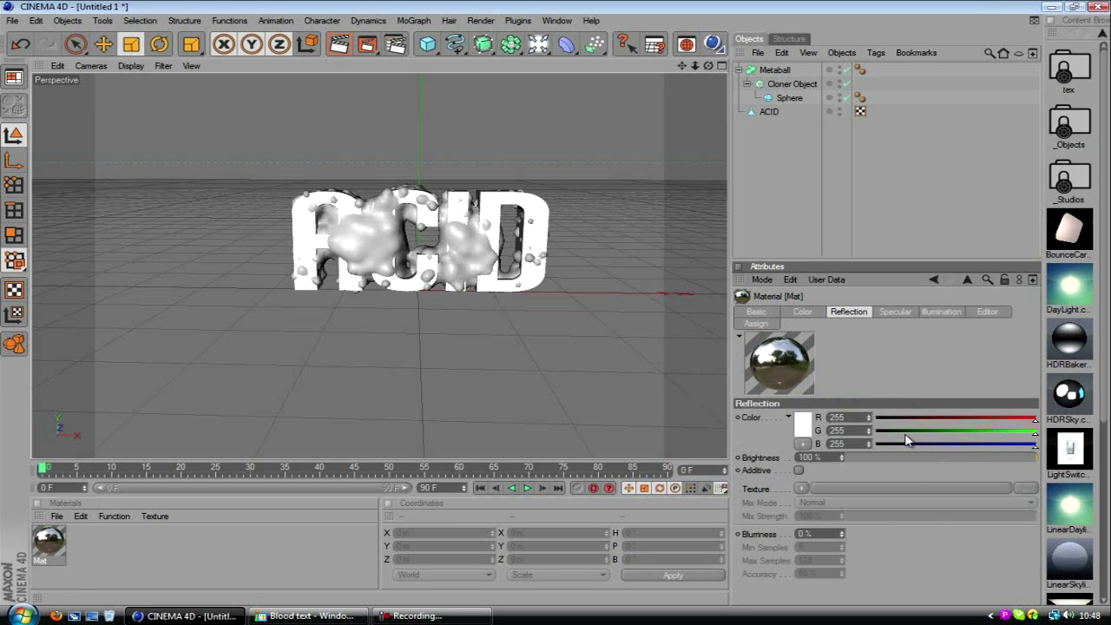
drag(1010, 456, 937, 457)
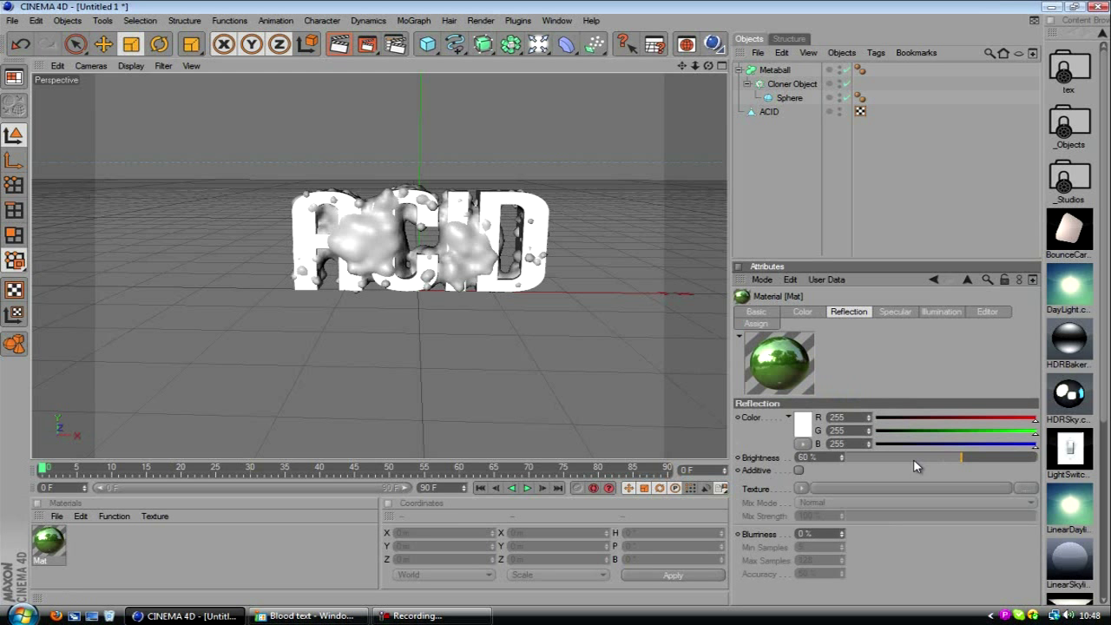
drag(946, 458, 906, 459)
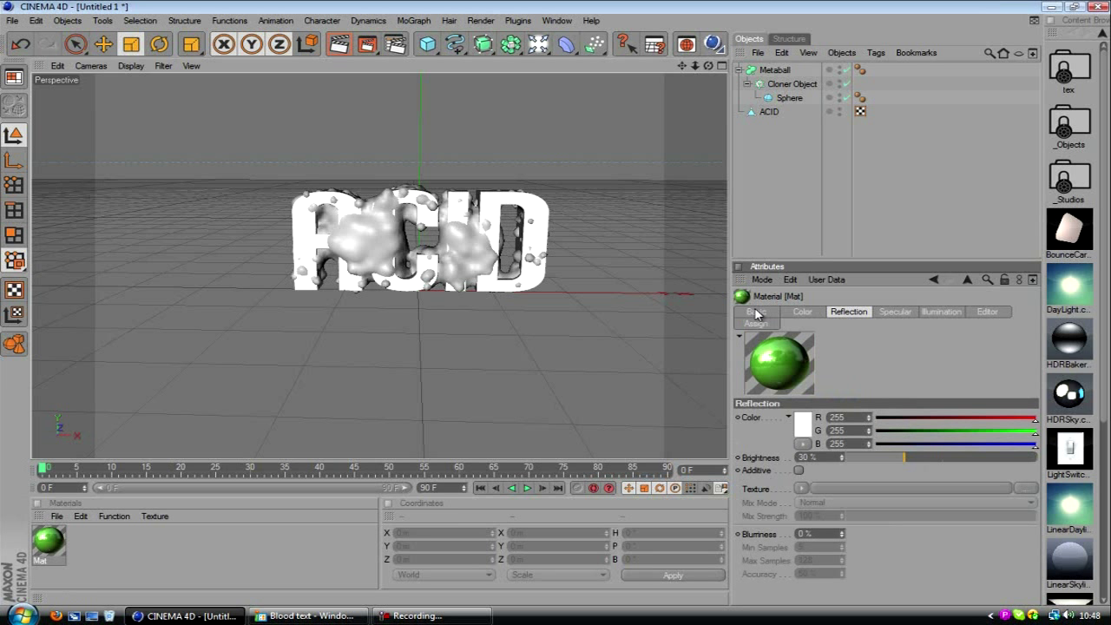
click(757, 313)
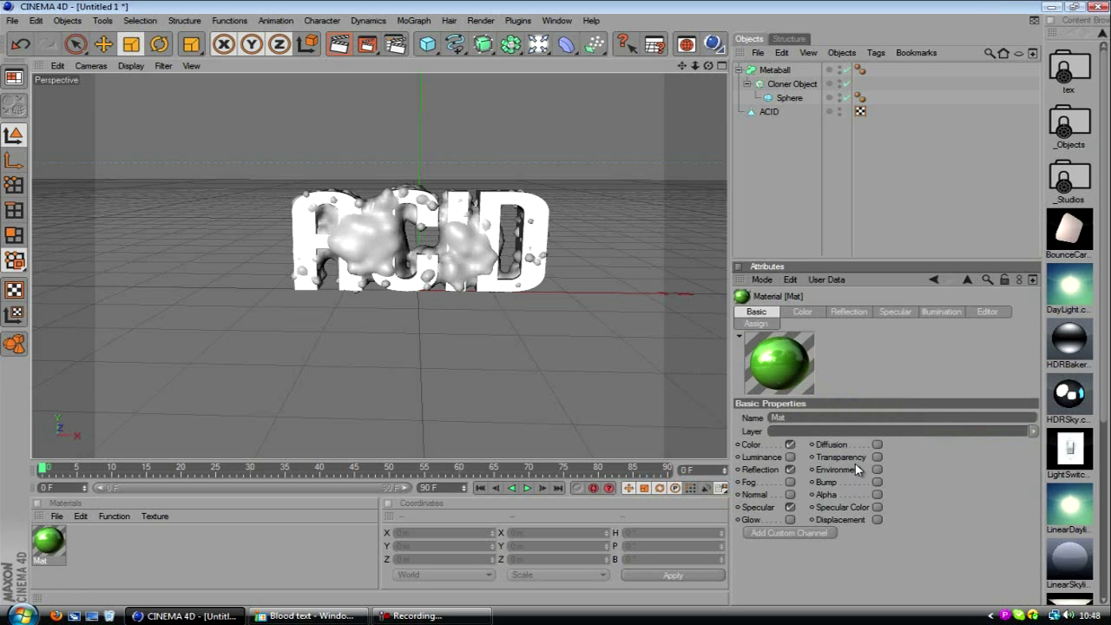
mouse_move(879, 467)
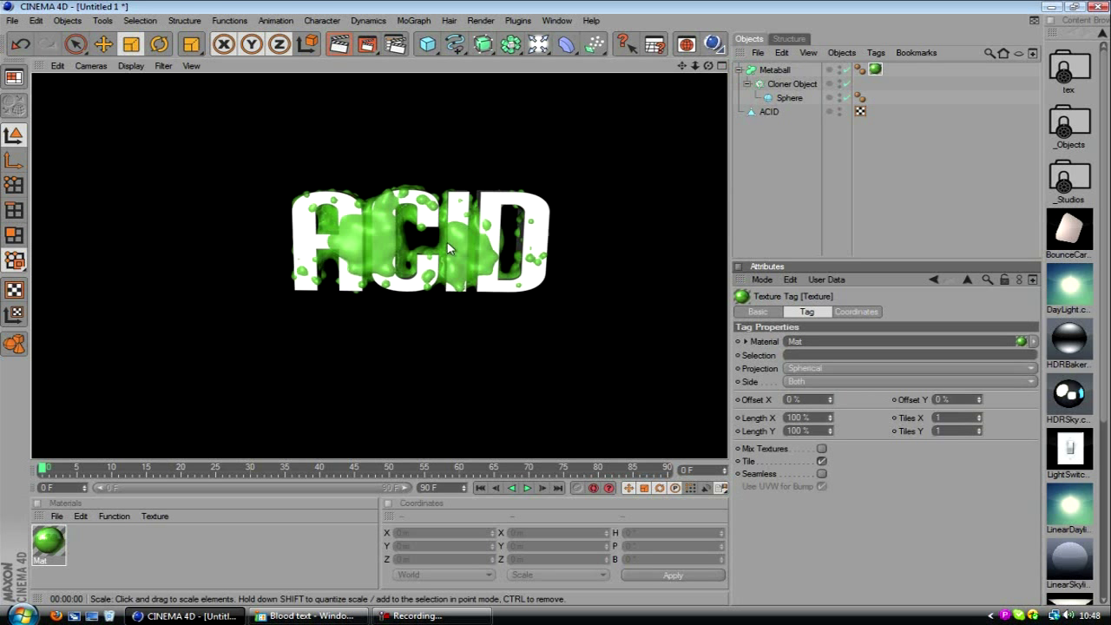
mouse_move(396, 256)
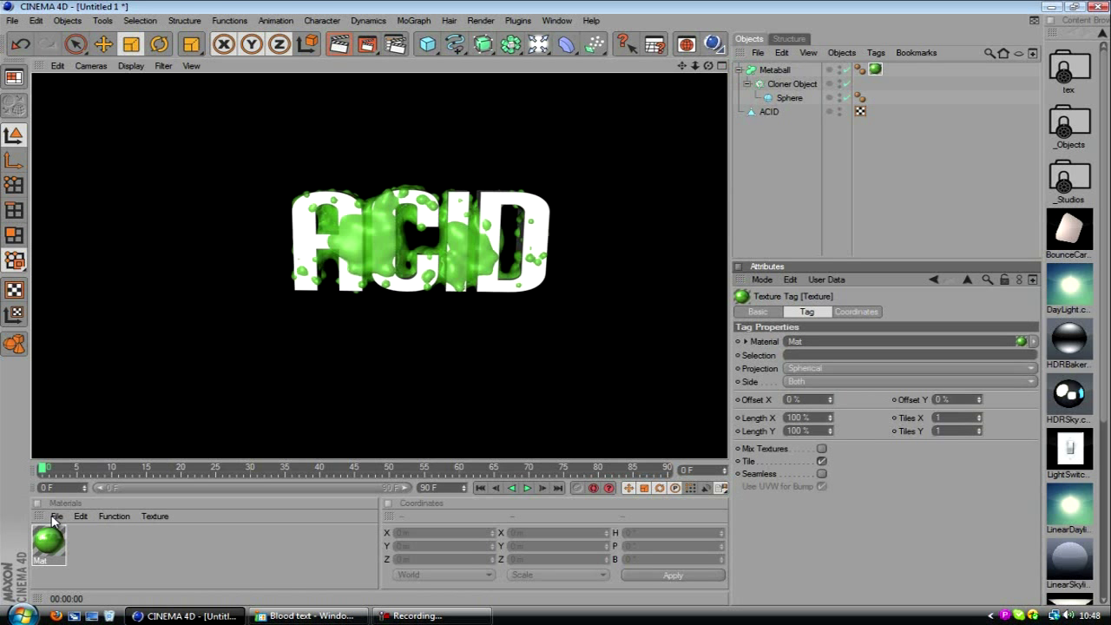
Create a new material with the concrete image in its Color channel and reduced Mix Strength
click(56, 516)
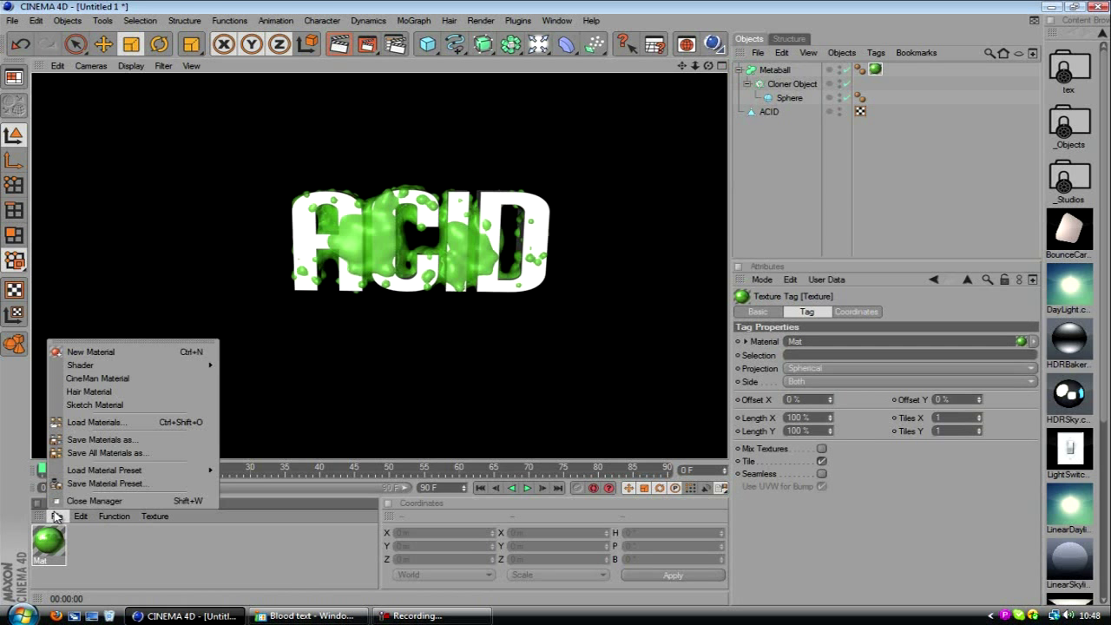
mouse_move(104, 417)
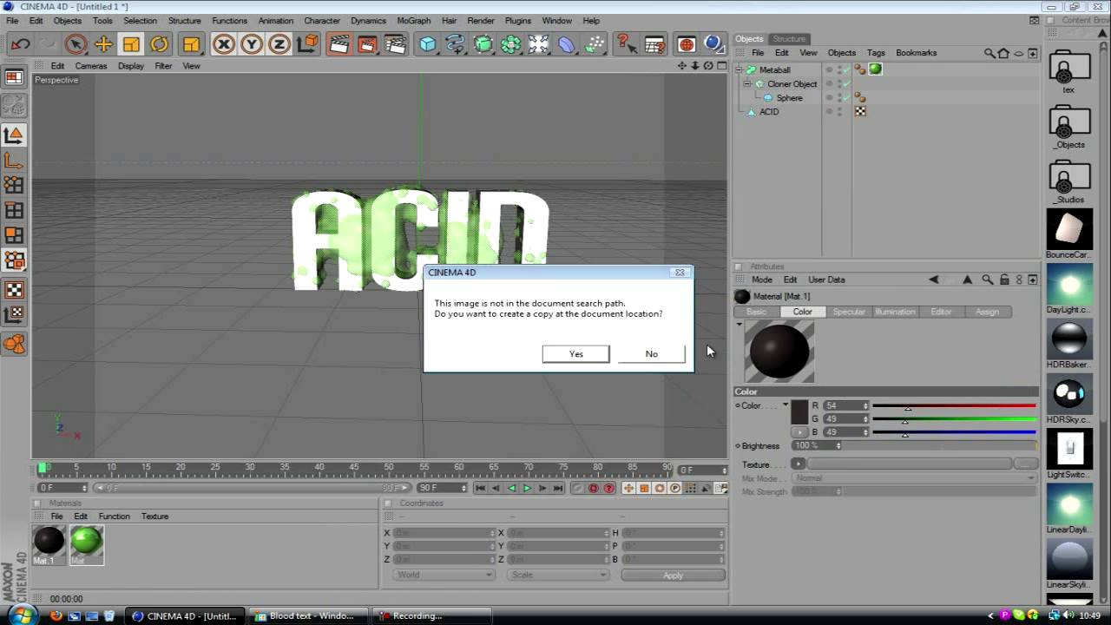
click(649, 354)
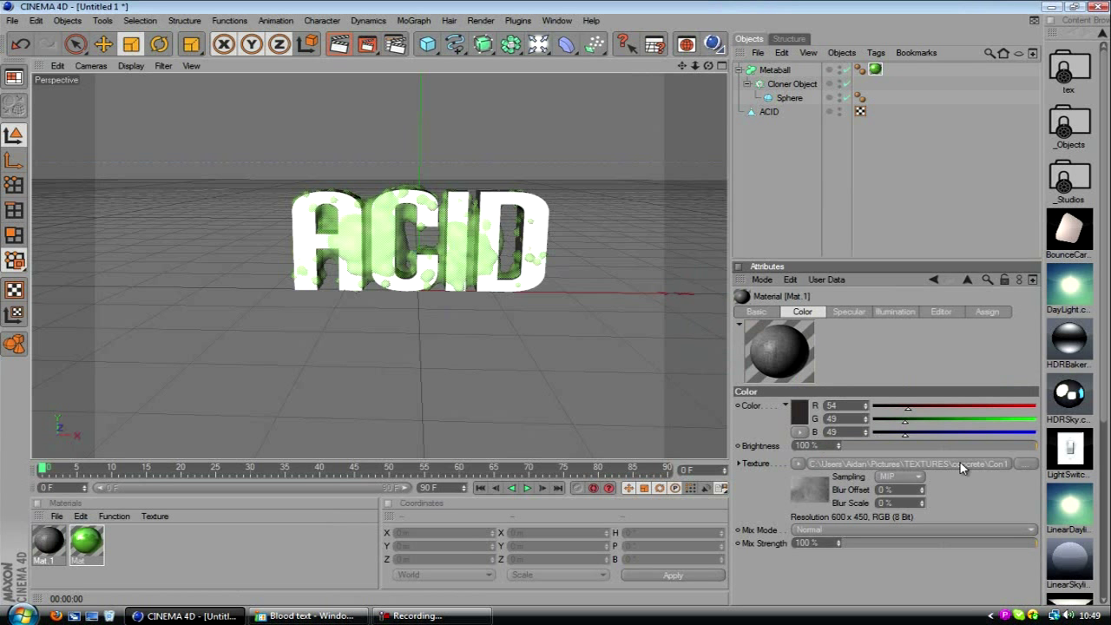
drag(1027, 542, 954, 542)
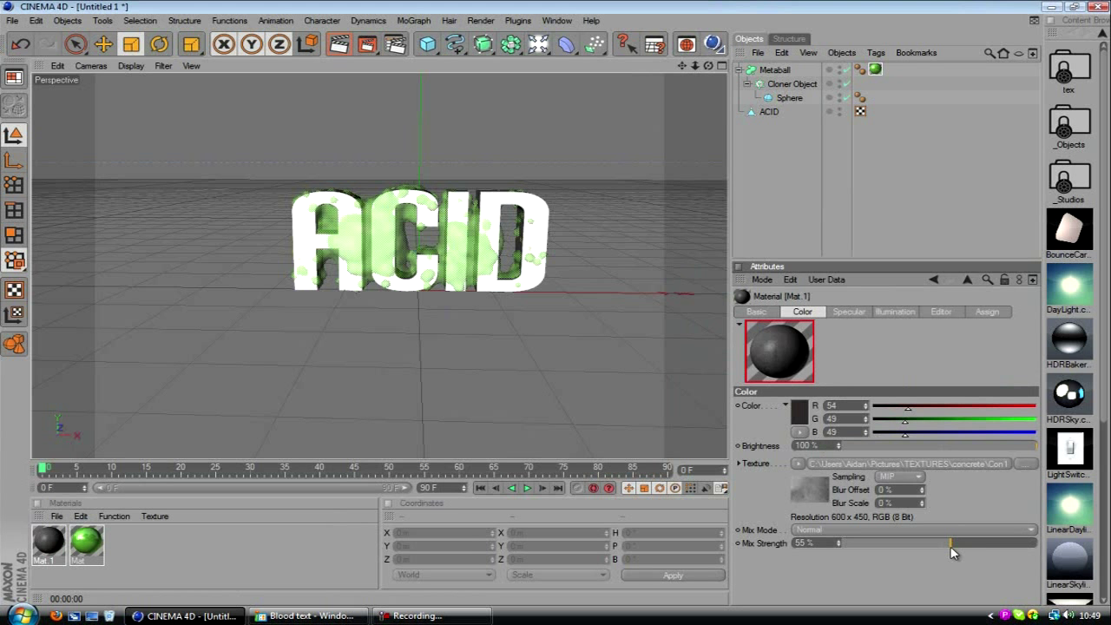
click(757, 312)
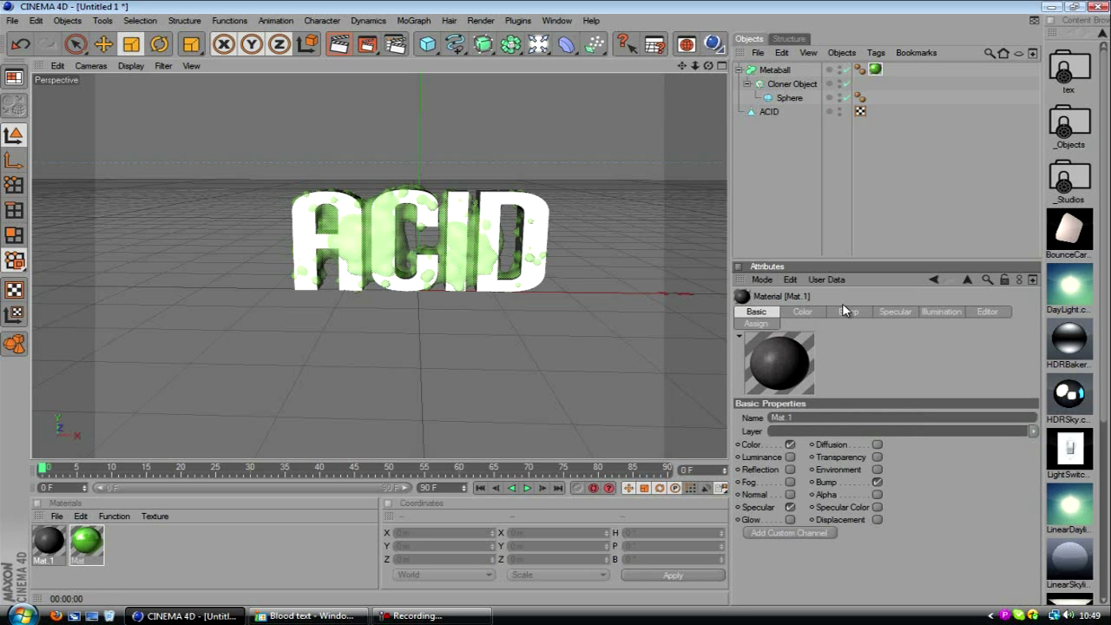
Load the same concrete image into the material's Bump channel
click(847, 311)
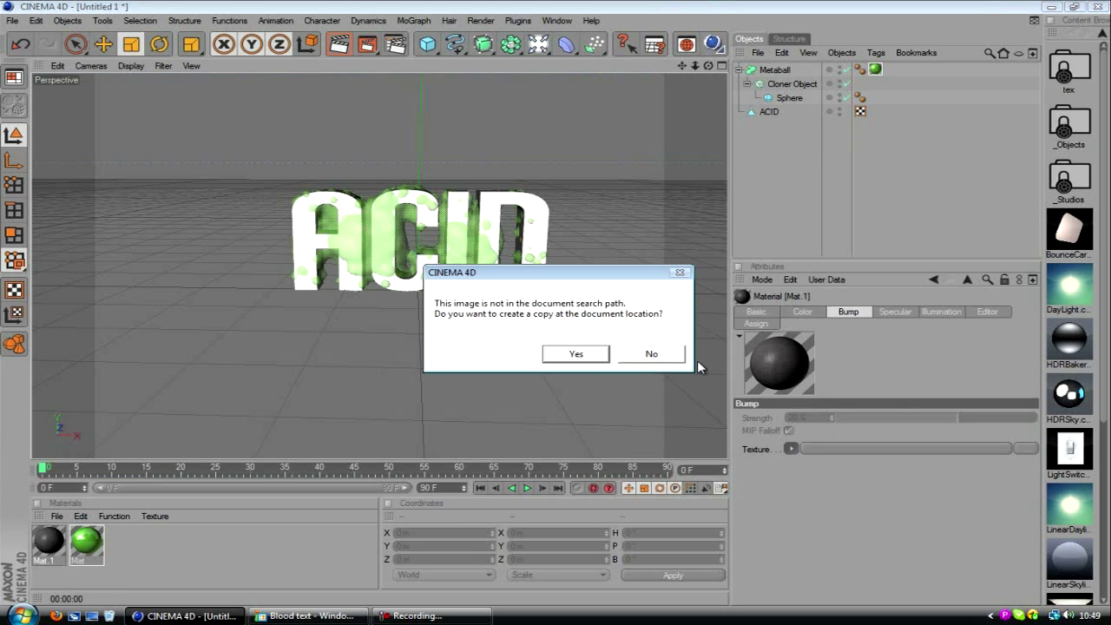
click(651, 355)
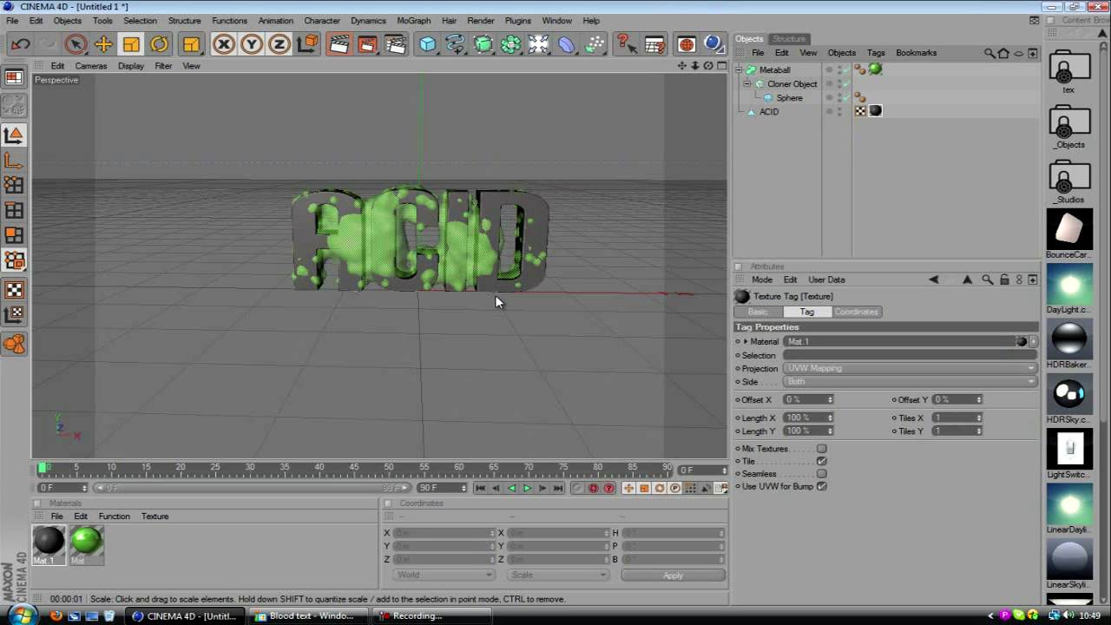
mouse_move(365, 216)
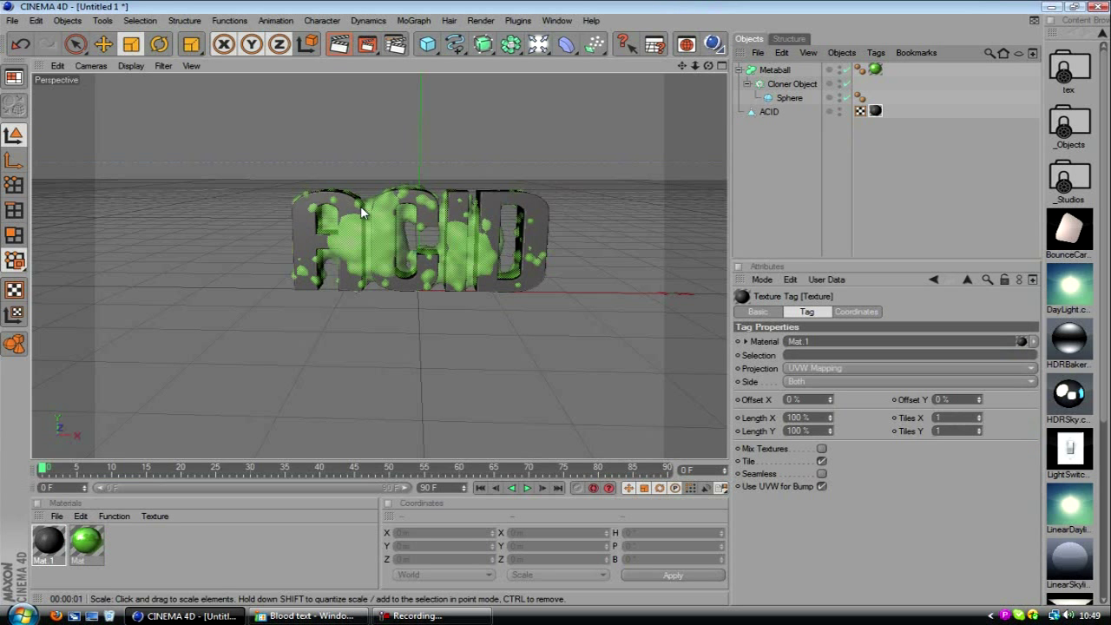
mouse_move(913, 385)
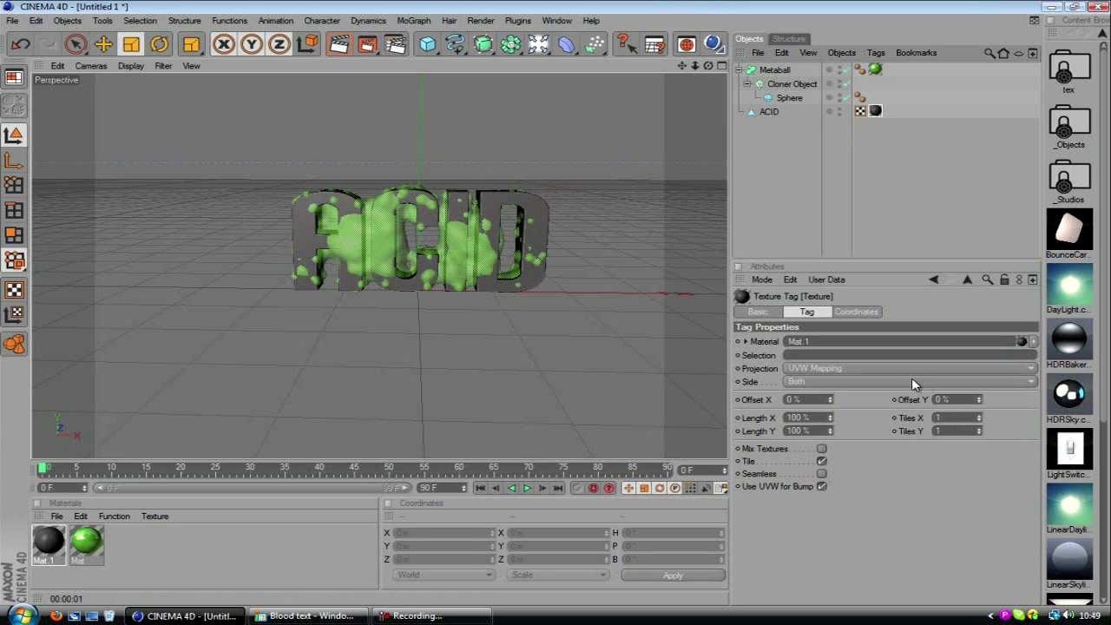
Set the concrete texture tag on ACID to Flat projection and test-render the view
click(906, 368)
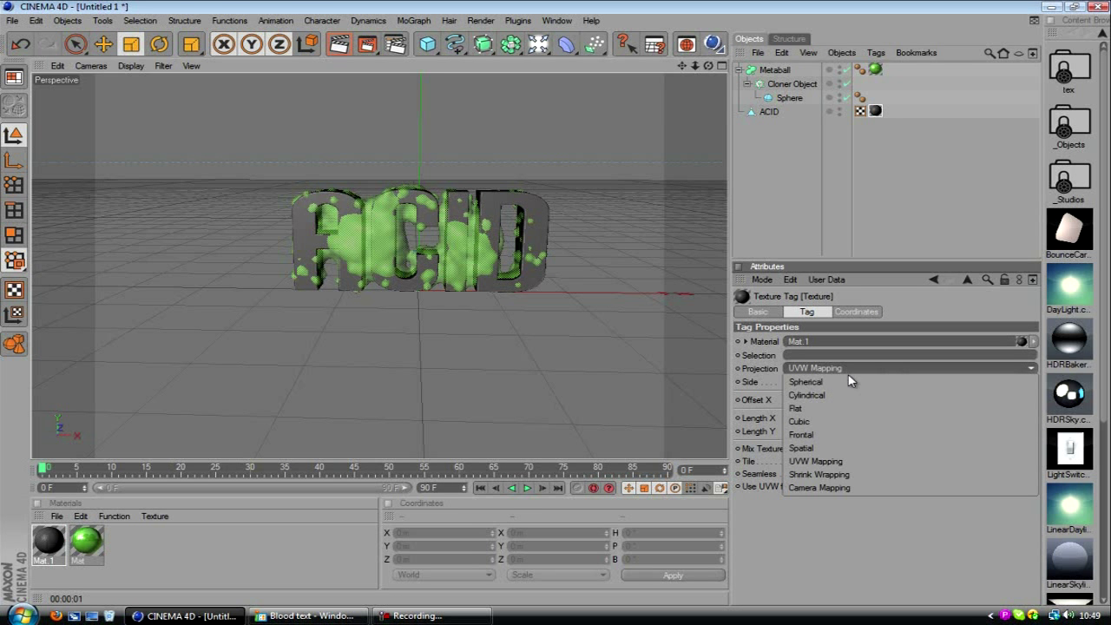
mouse_move(823, 414)
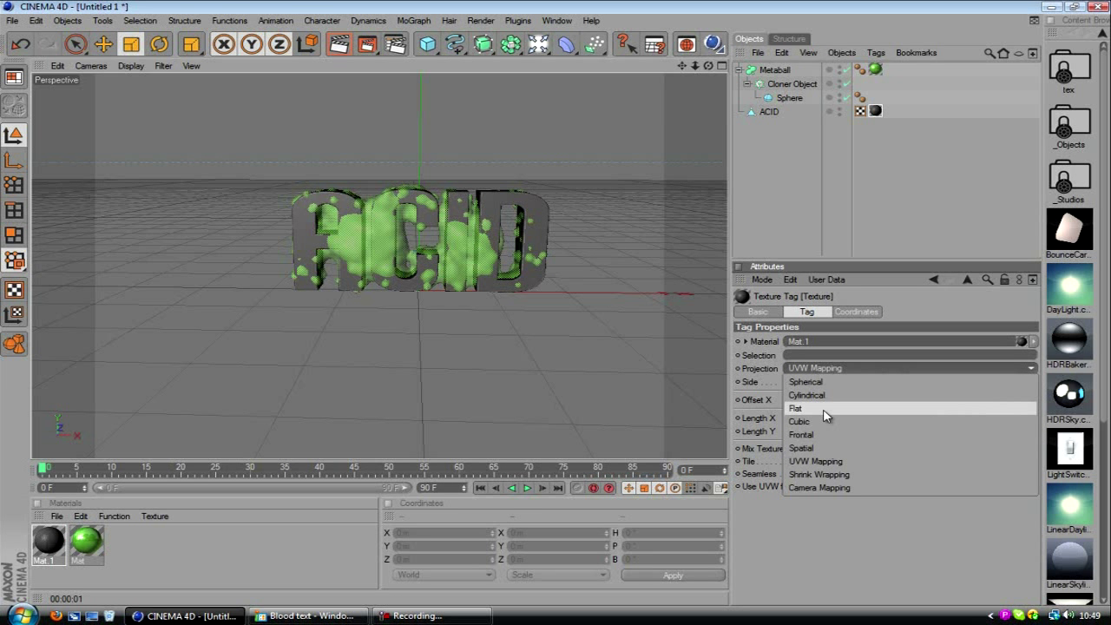
click(796, 408)
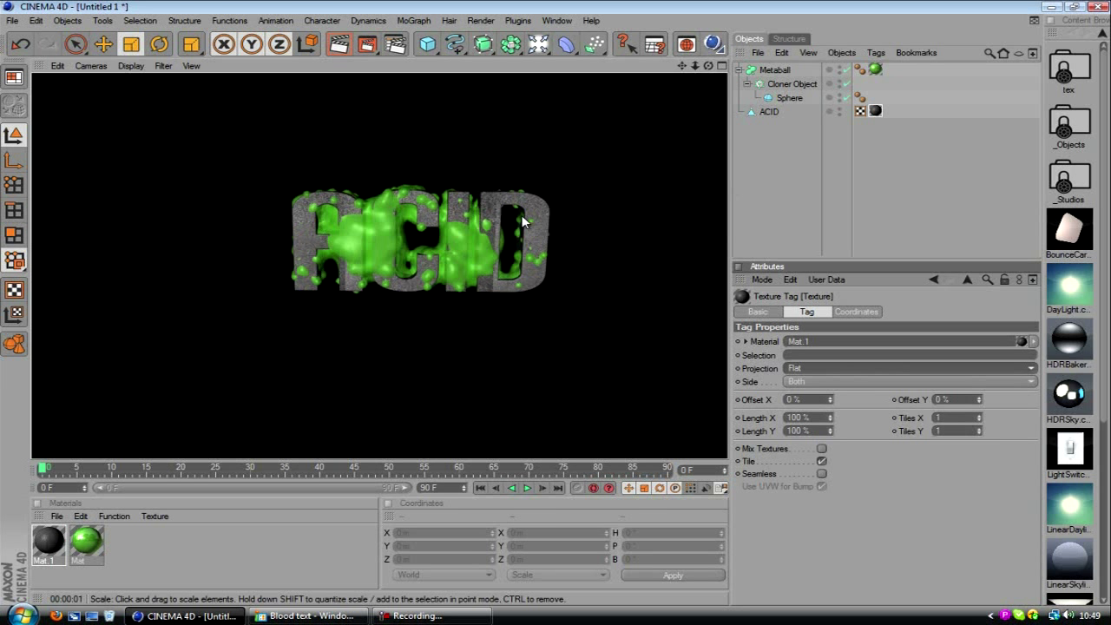
mouse_move(622, 333)
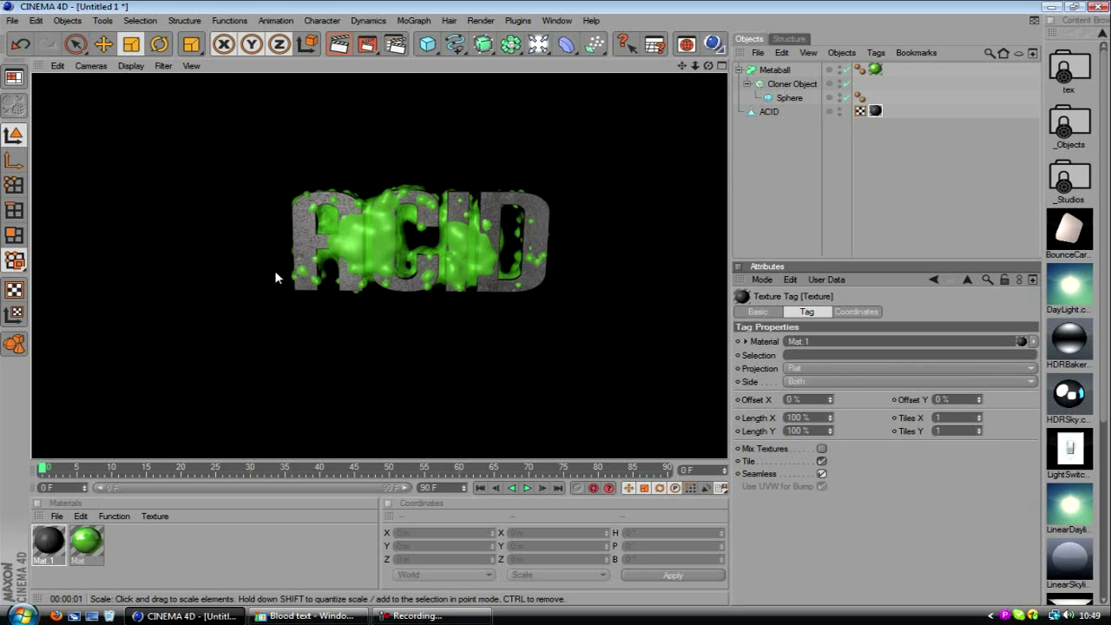
click(768, 111)
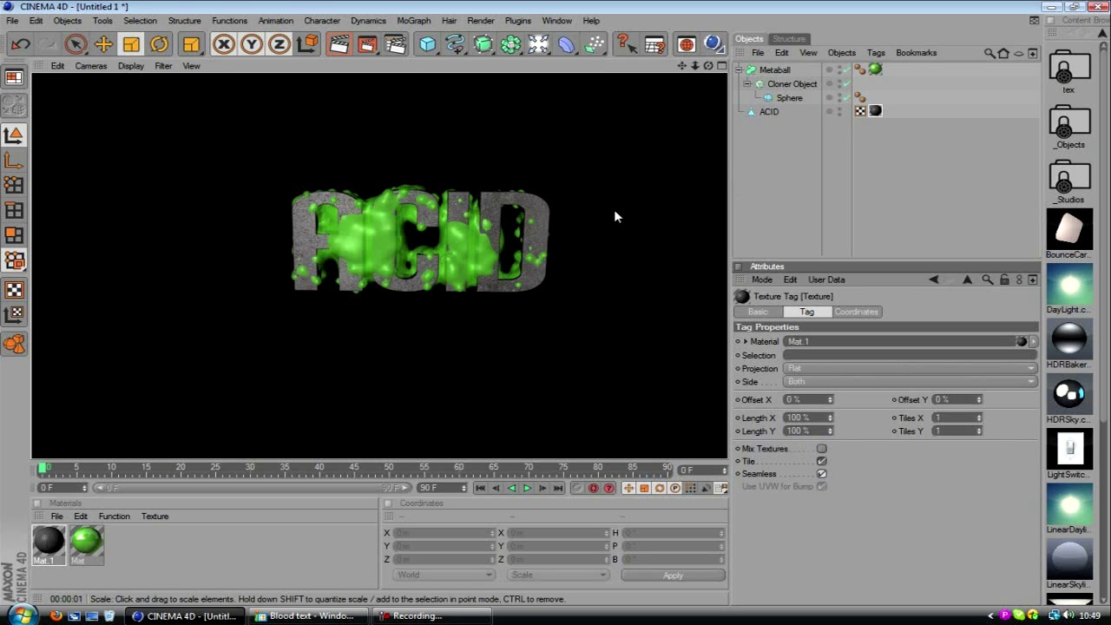
mouse_move(385, 357)
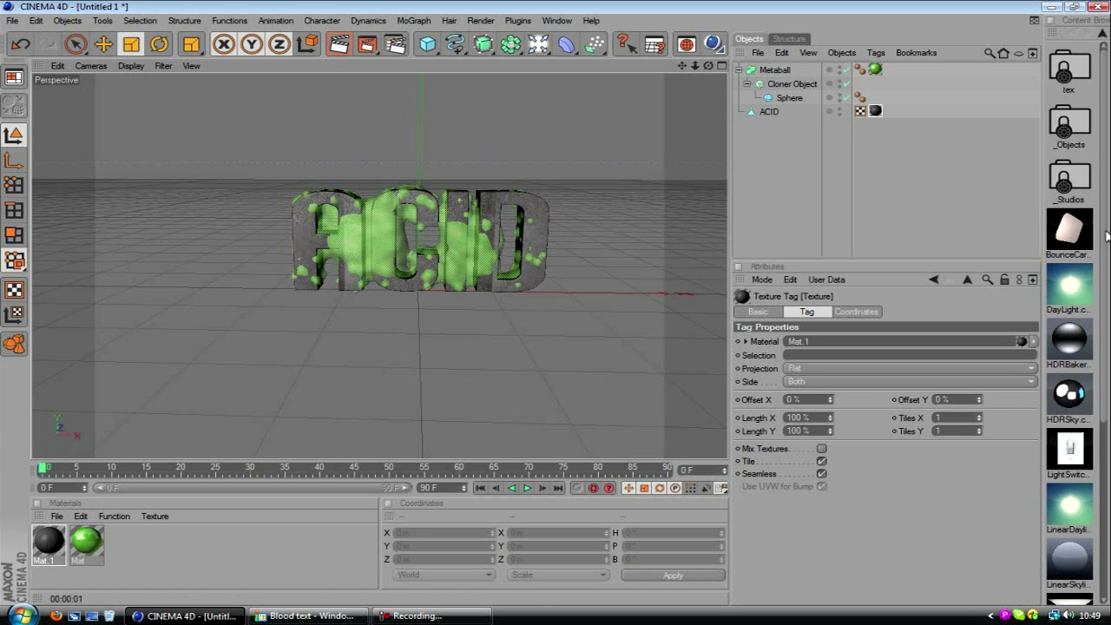
Add Overhead Softbox and Softbox presets, tuning the overhead light's brightness and aim
scroll(down, 3)
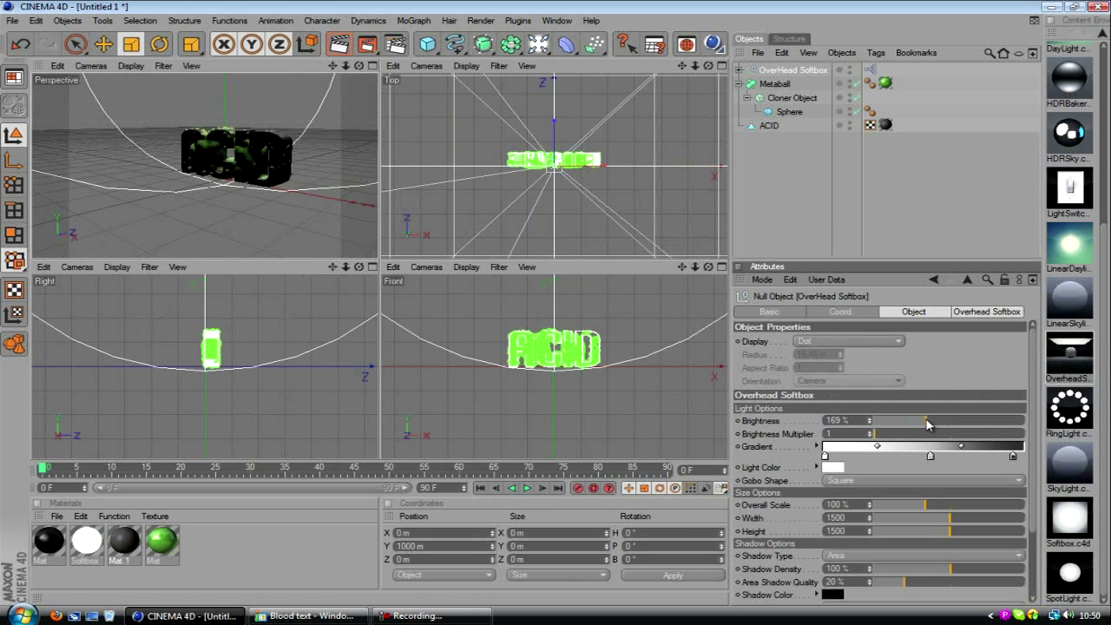
drag(929, 422, 916, 424)
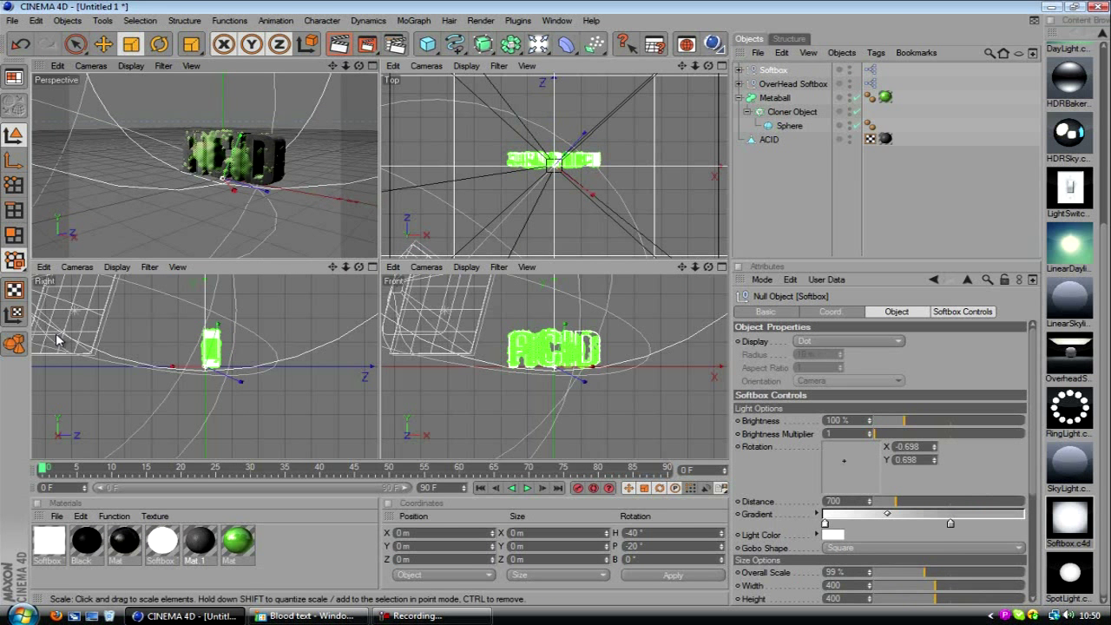
mouse_move(52, 408)
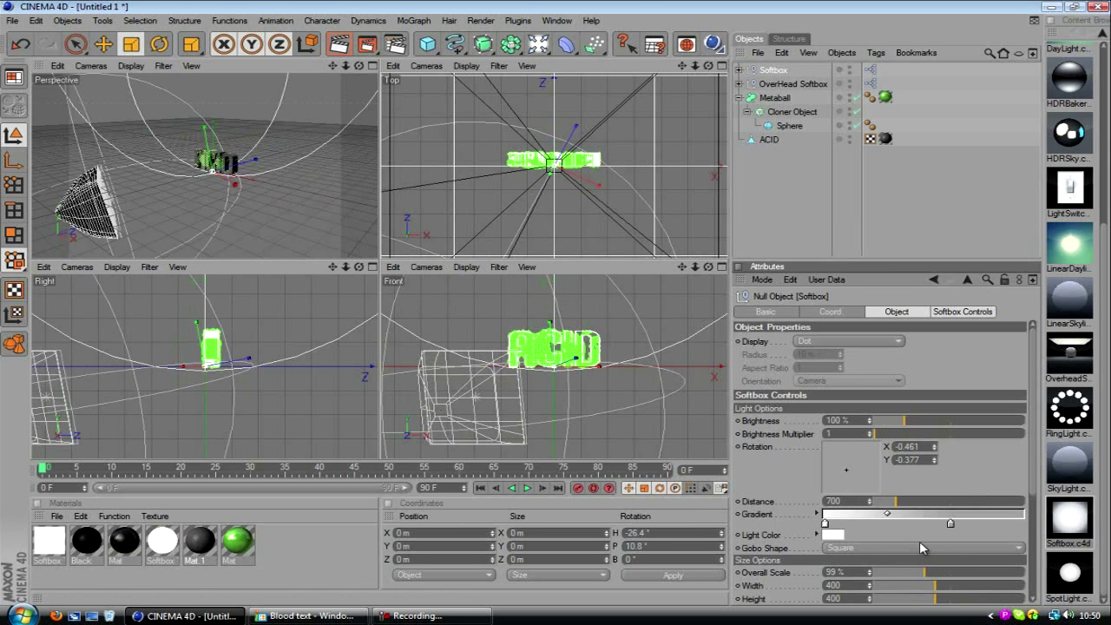
click(924, 548)
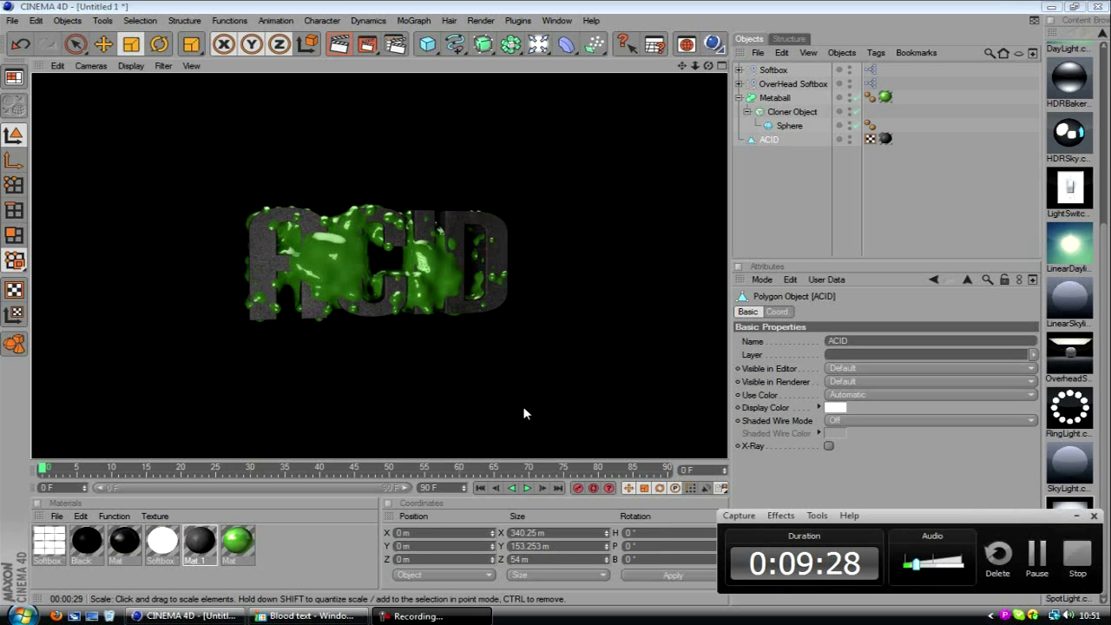
Show the finished Blood text render in Windows Photo Gallery
click(309, 615)
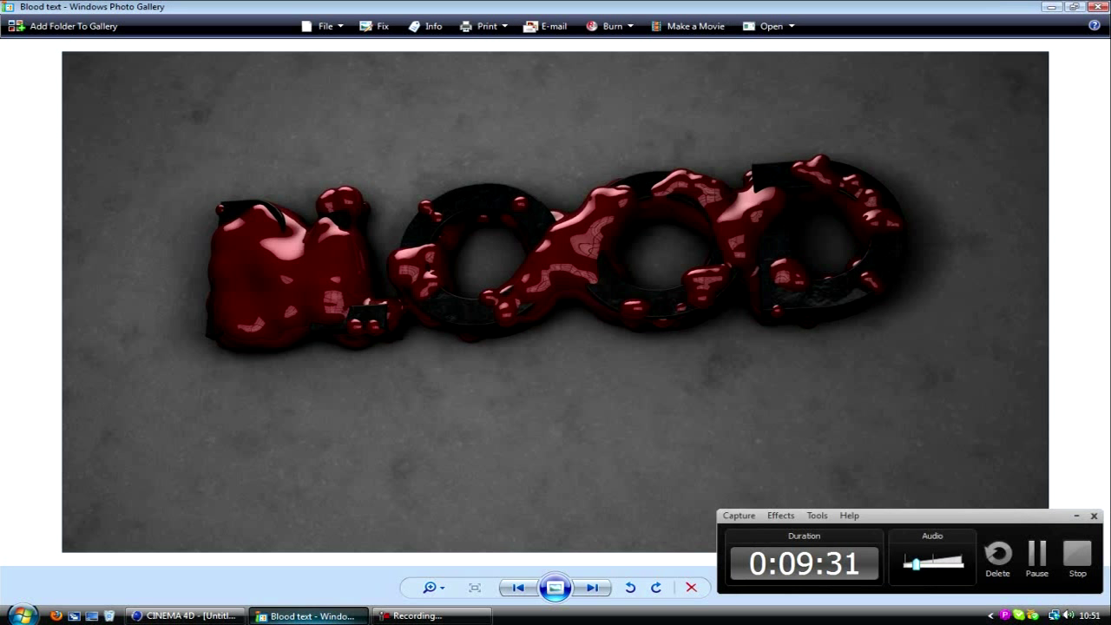